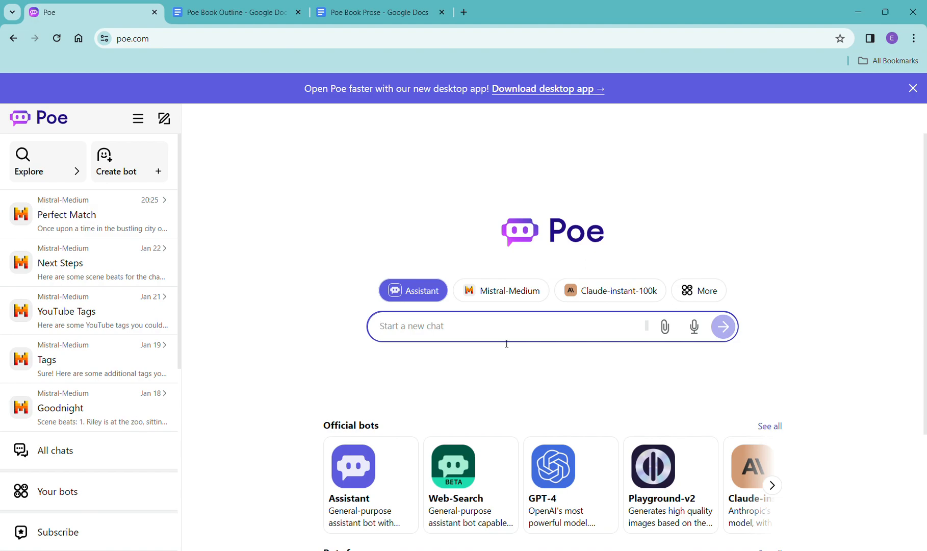
# Browse further through the list of official bots to find Mistral-Medium.
pyautogui.click(772, 485)
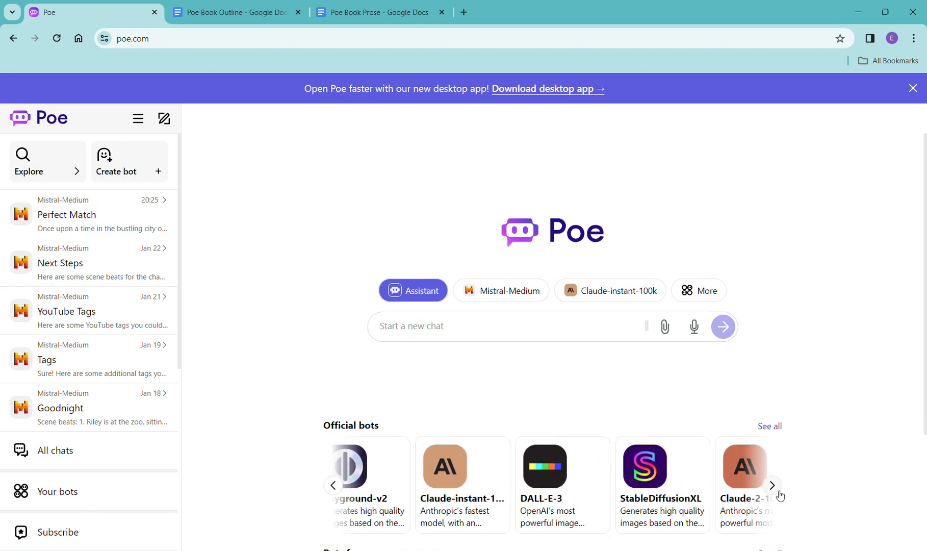
pyautogui.click(771, 485)
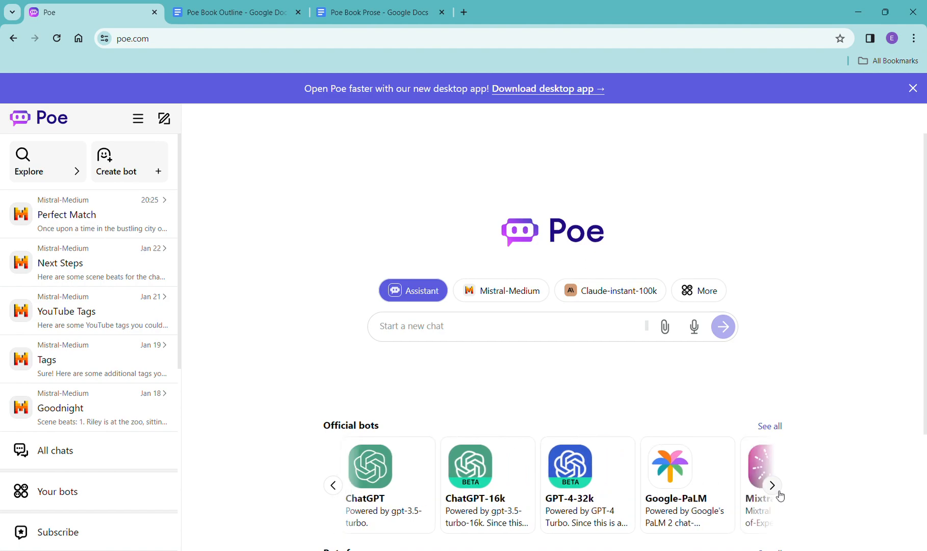
pyautogui.click(772, 485)
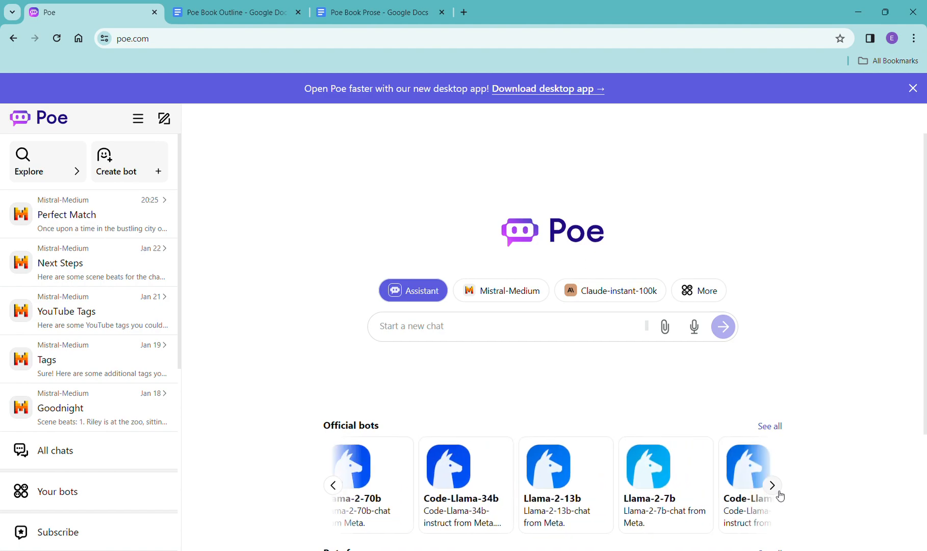
pyautogui.click(772, 485)
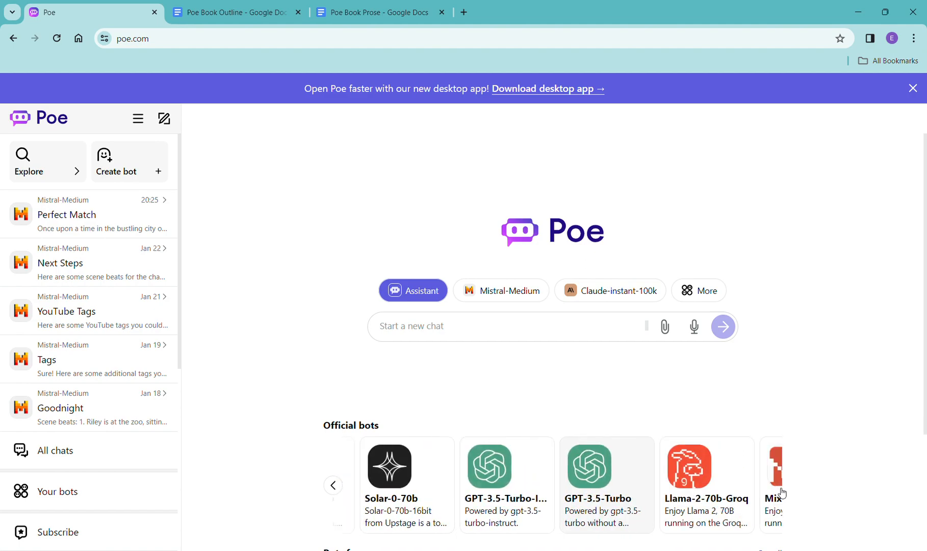
pyautogui.click(775, 465)
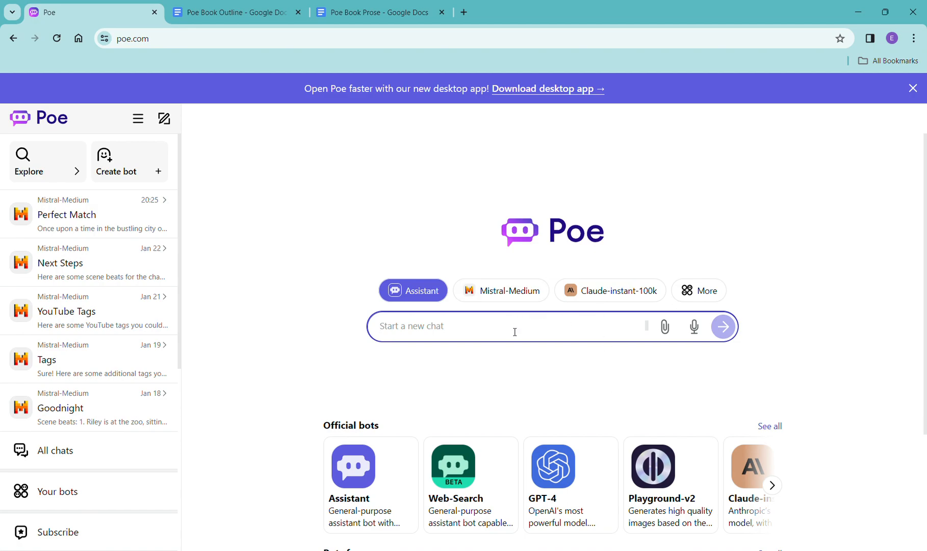
pyautogui.moveTo(514, 302)
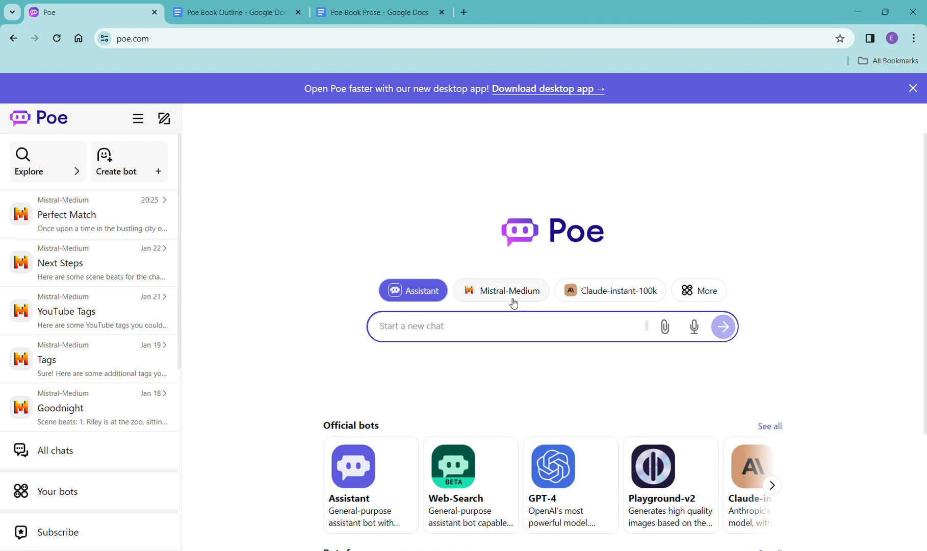
# Choose Mistral-Medium to answer the new chat and focus the message field.
pyautogui.click(500, 289)
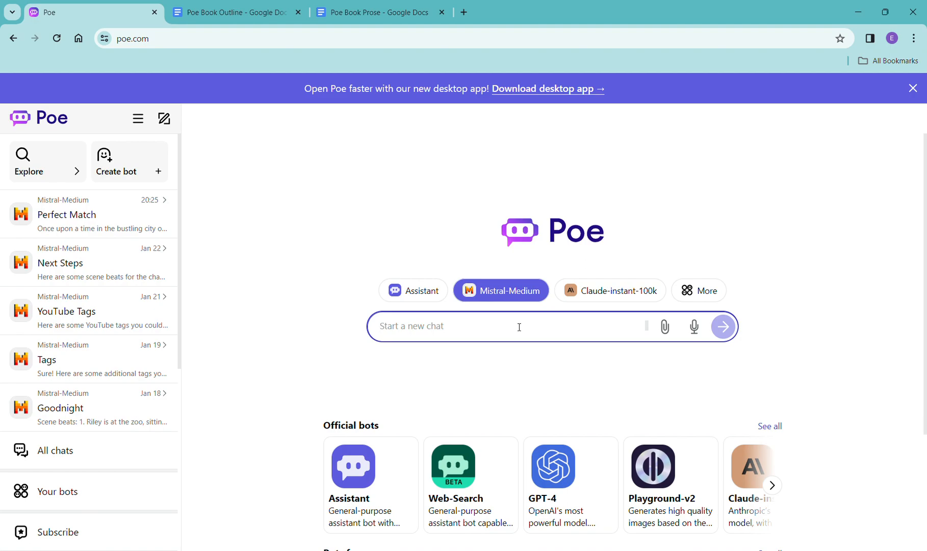
pyautogui.click(518, 326)
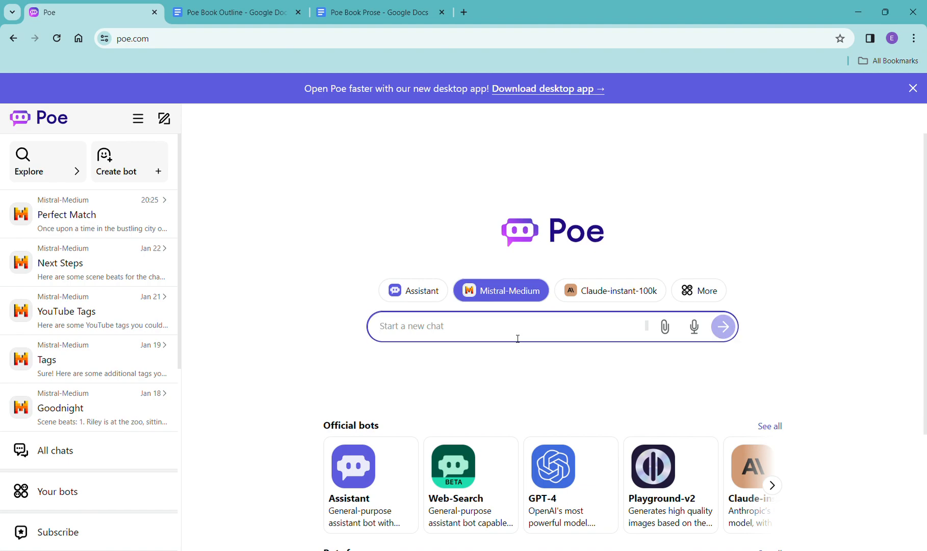
# Write a pitch for a contemporary novel about two long-time adult best friends who start dating.
pyautogui.write("Hey I'd like to writ")
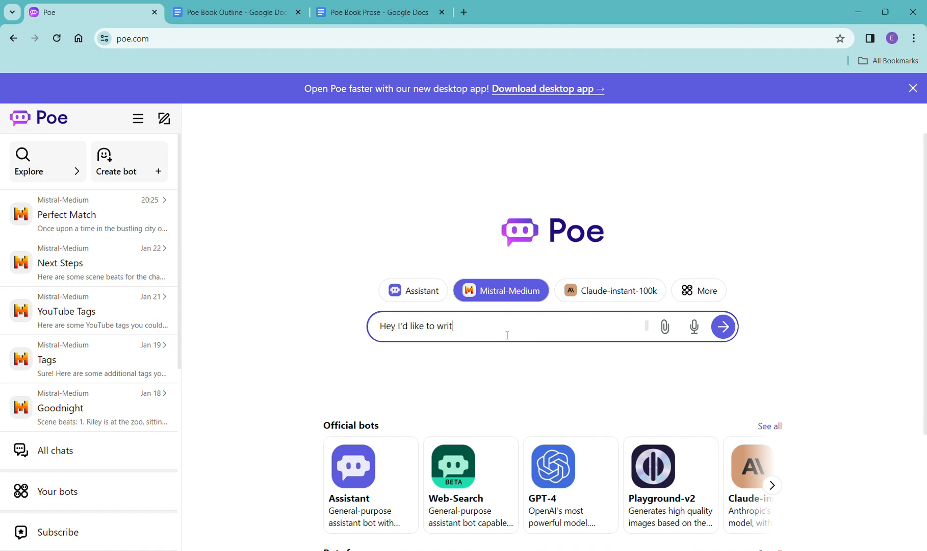
pyautogui.write('e a new novel')
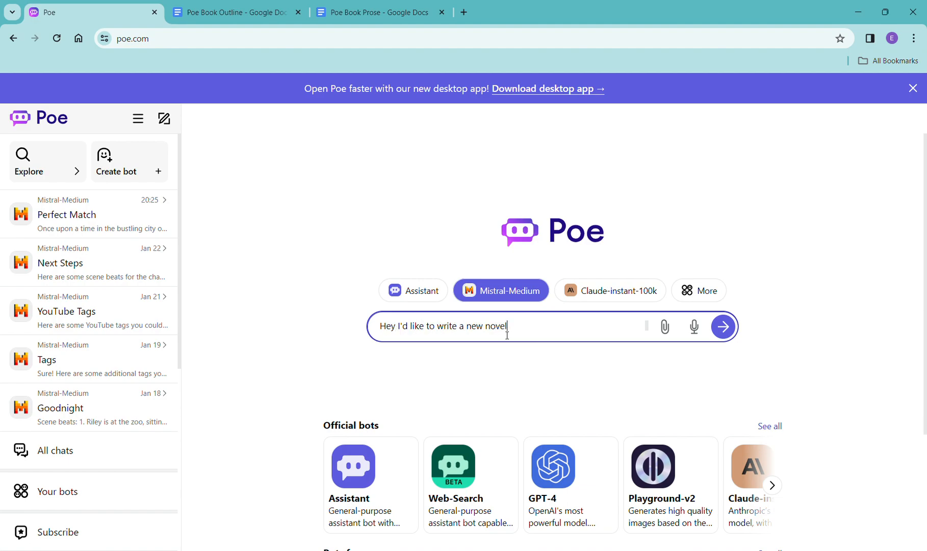
pyautogui.write('.')
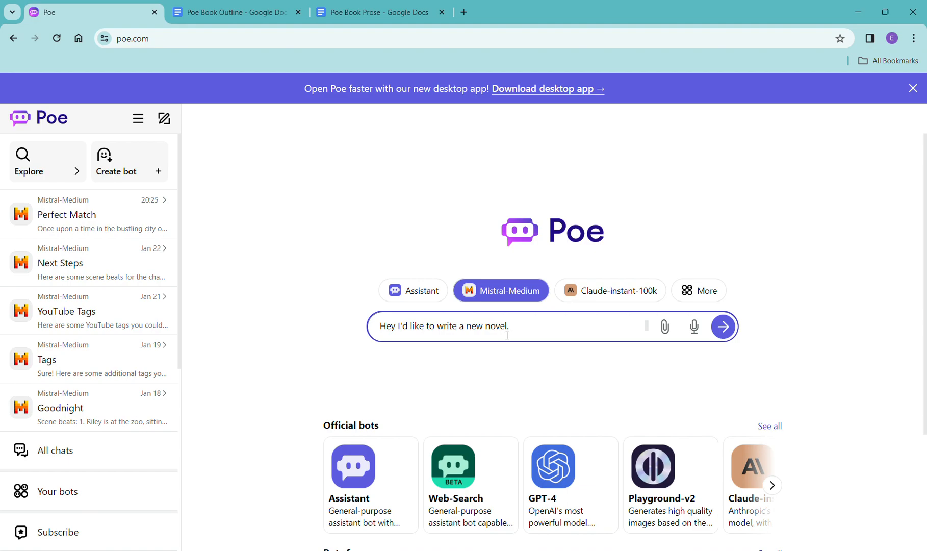
pyautogui.write('It will be about two friends who have been bes')
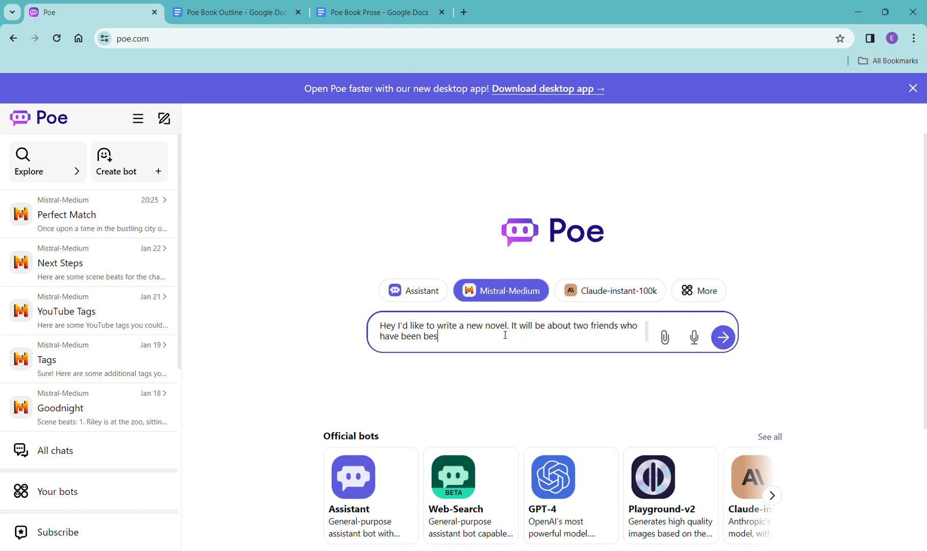
pyautogui.write('t friends for a lo')
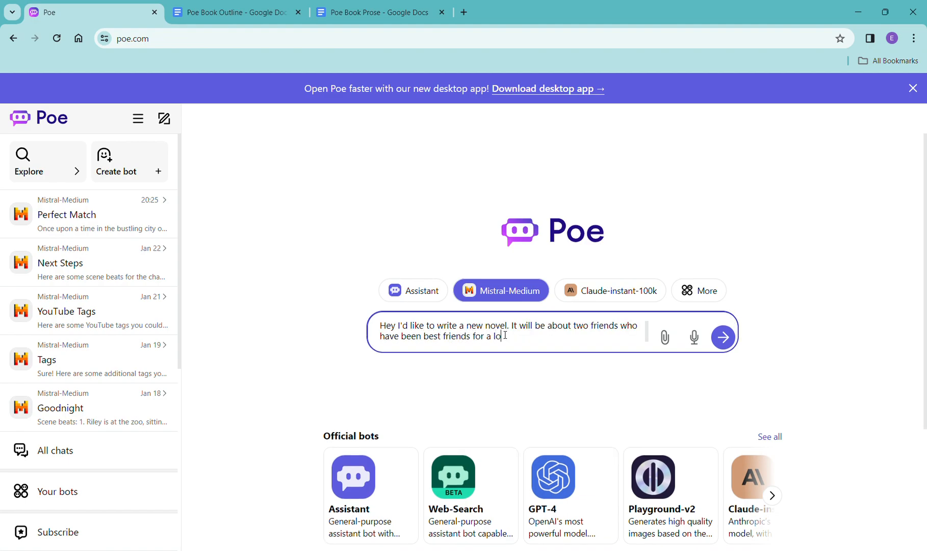
pyautogui.write("ng time and then one day they realize that they're perfect for each other and start dati")
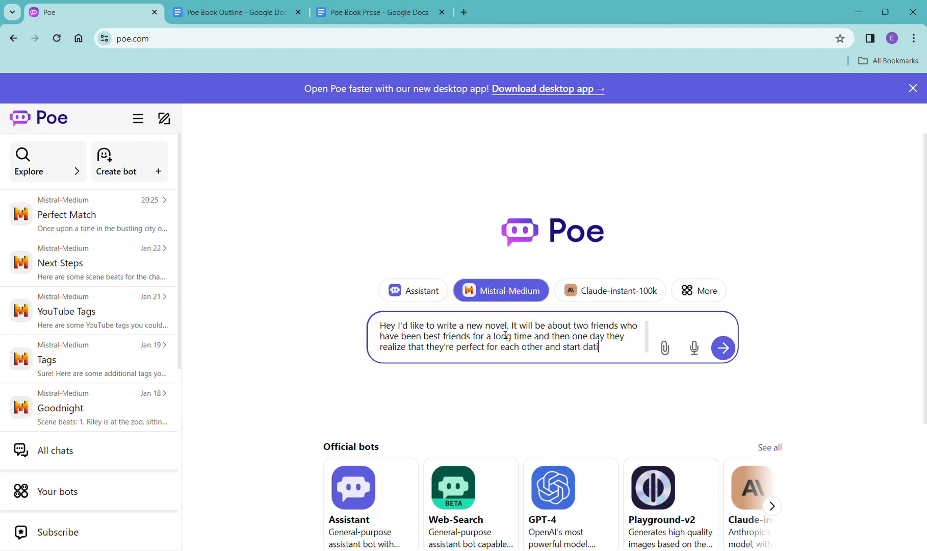
pyautogui.write('ng. They are b')
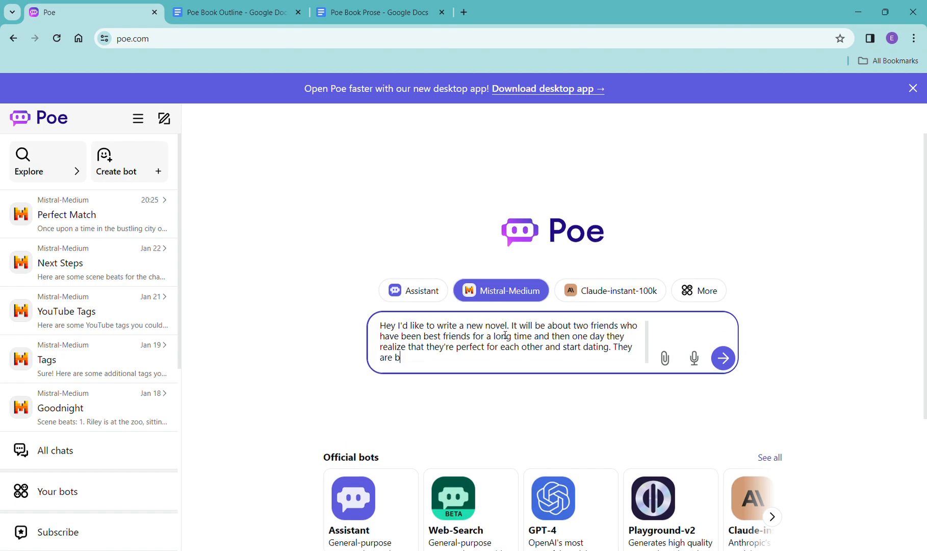
pyautogui.write('oth adults.')
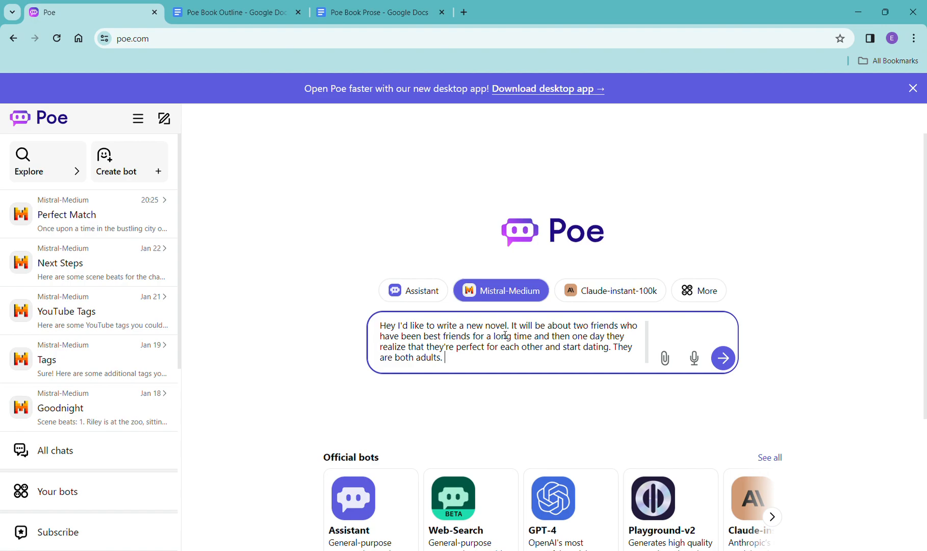
pyautogui.write('This is a contempo')
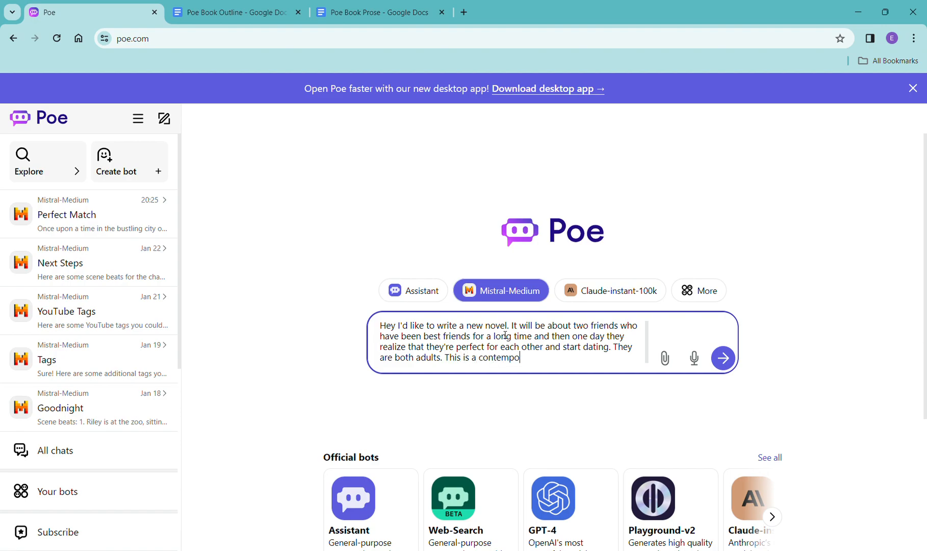
pyautogui.write('rary novel.')
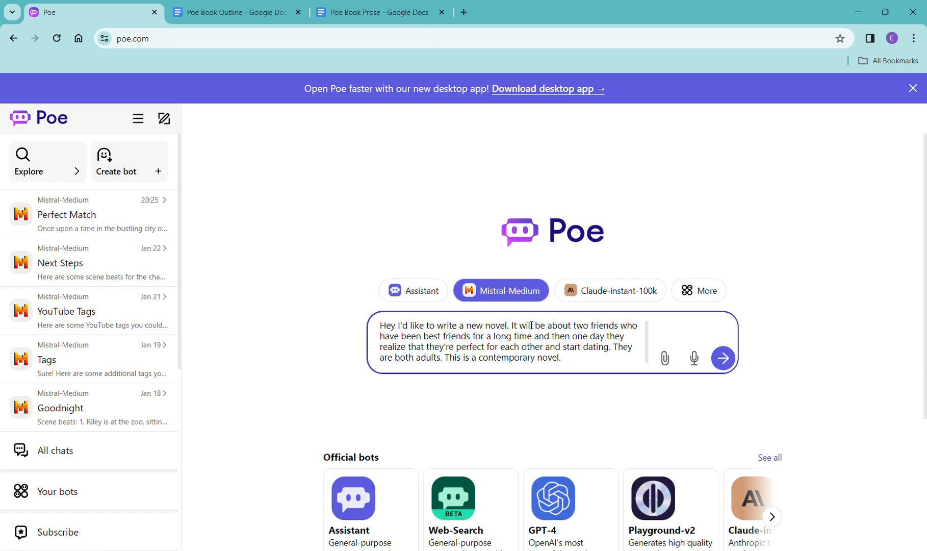
pyautogui.moveTo(156, 281)
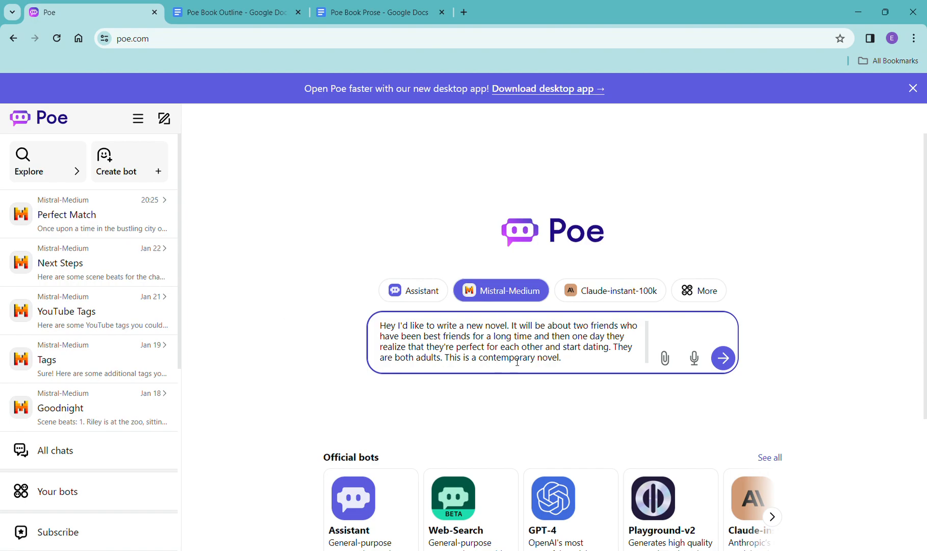
pyautogui.moveTo(510, 295)
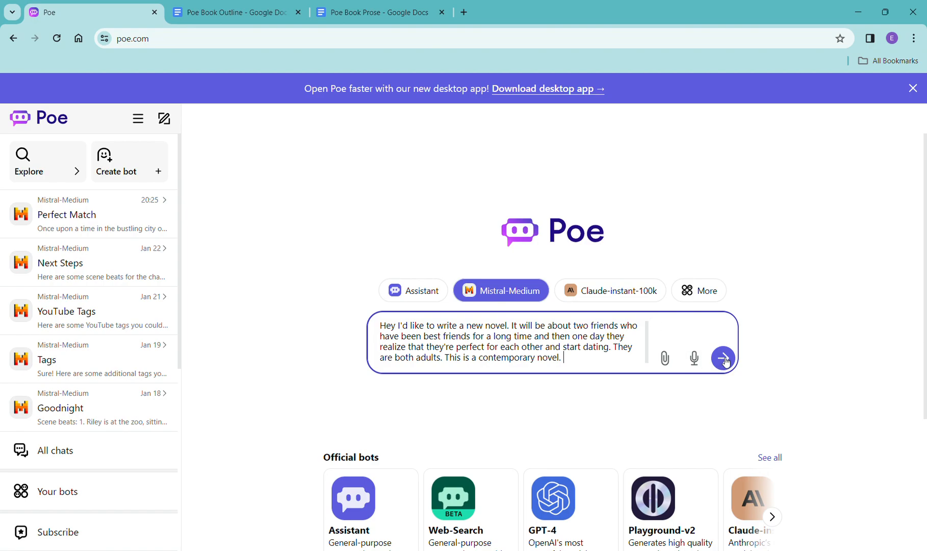
# Send the novel pitch and read Mistral-Medium's "Perfectly Meant to Be" chaptered outline.
pyautogui.click(724, 359)
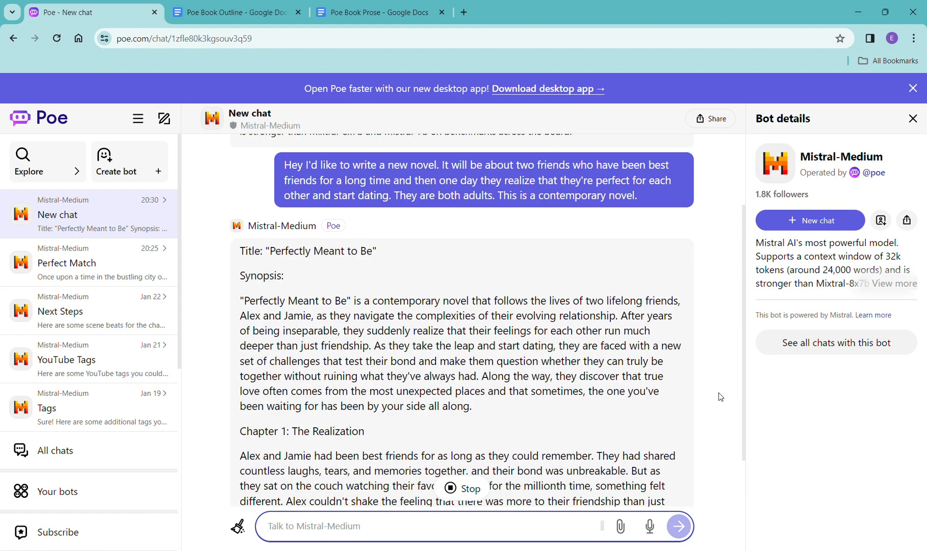
pyautogui.moveTo(708, 310)
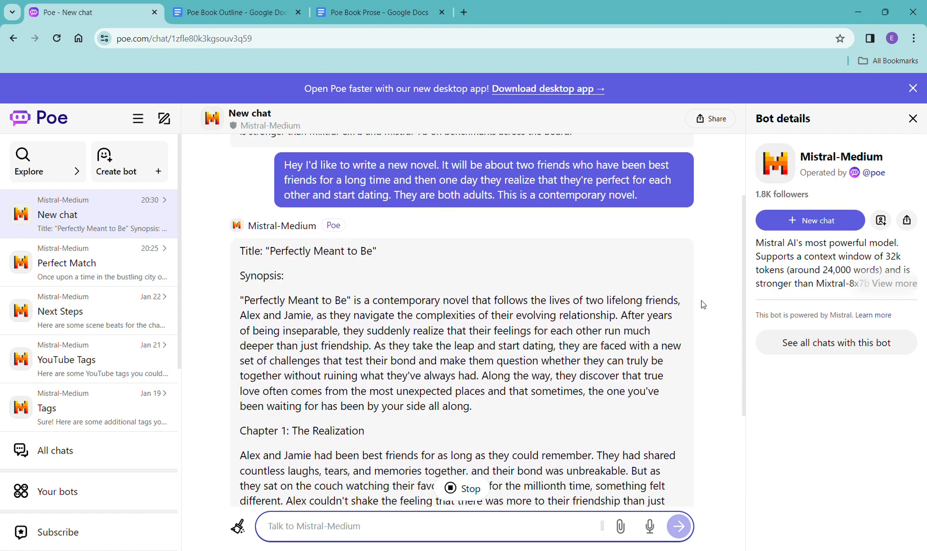
pyautogui.scroll(-3)
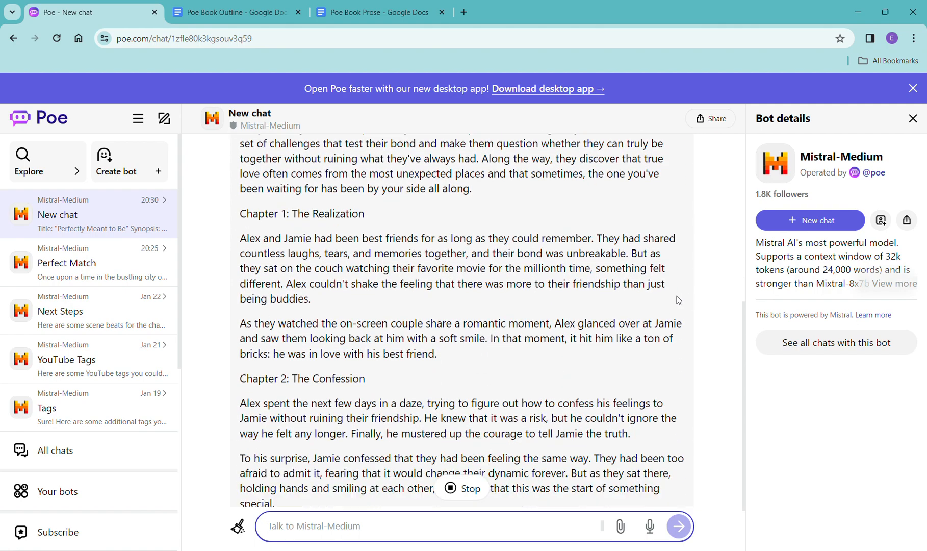
pyautogui.scroll(-3)
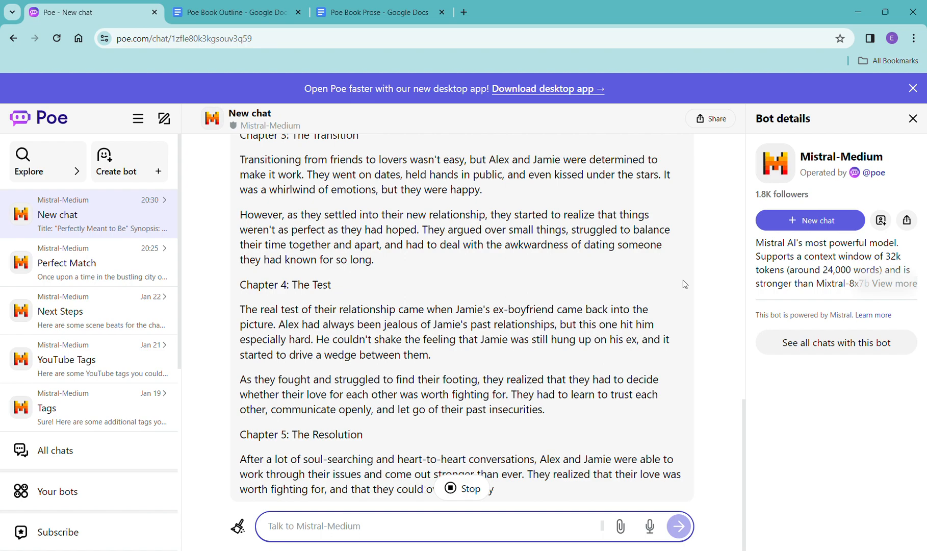
pyautogui.scroll(-3)
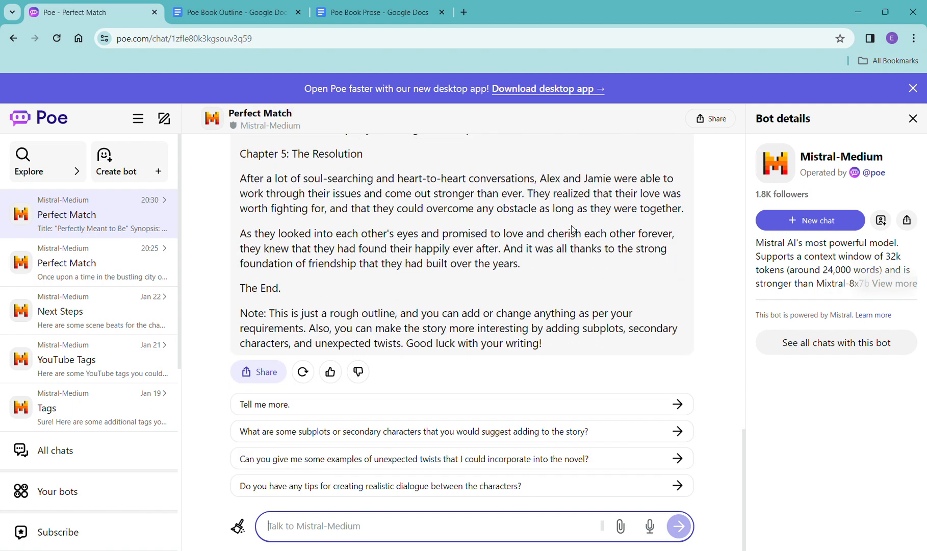
pyautogui.moveTo(586, 359)
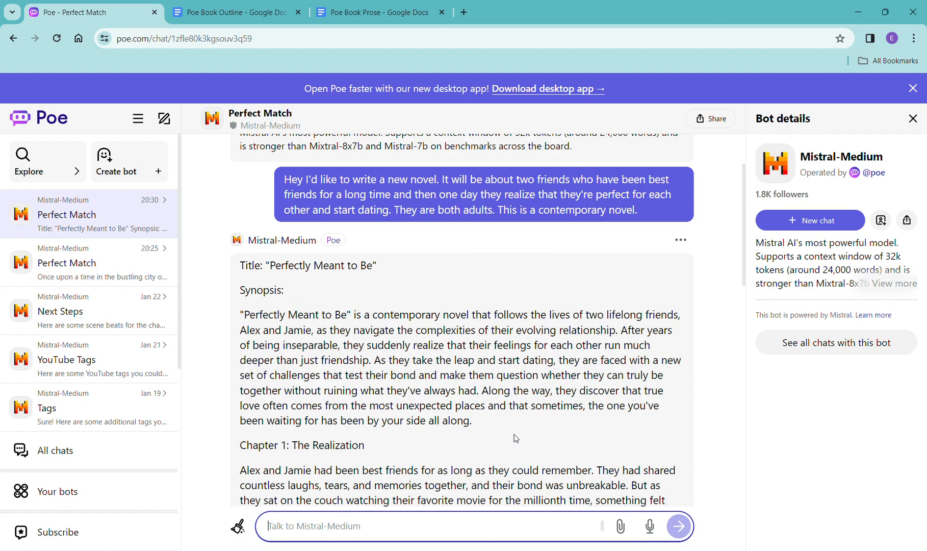
pyautogui.moveTo(593, 435)
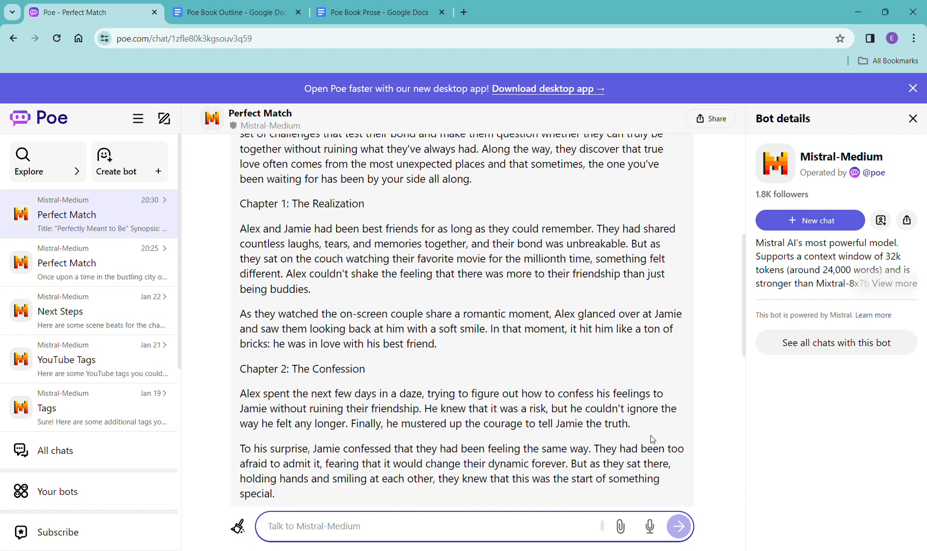
pyautogui.scroll(-3)
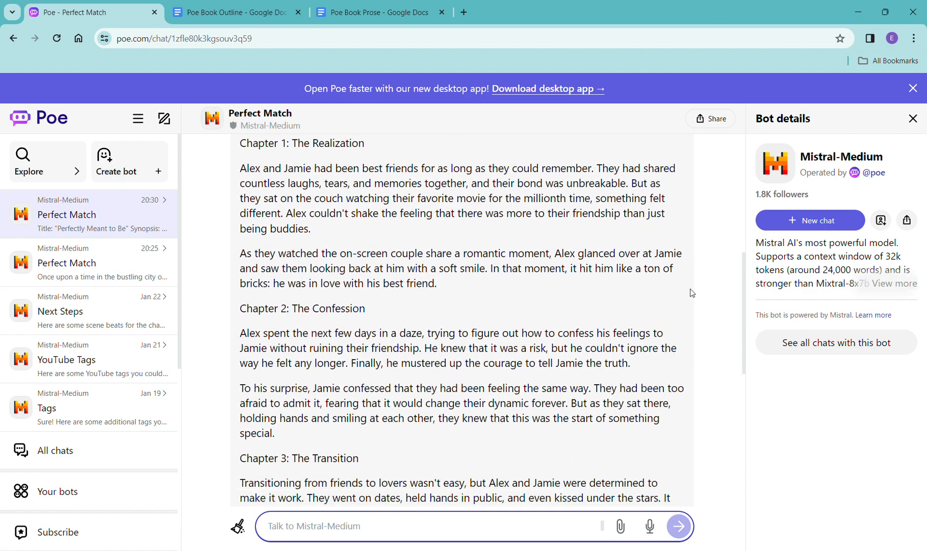
pyautogui.moveTo(633, 451)
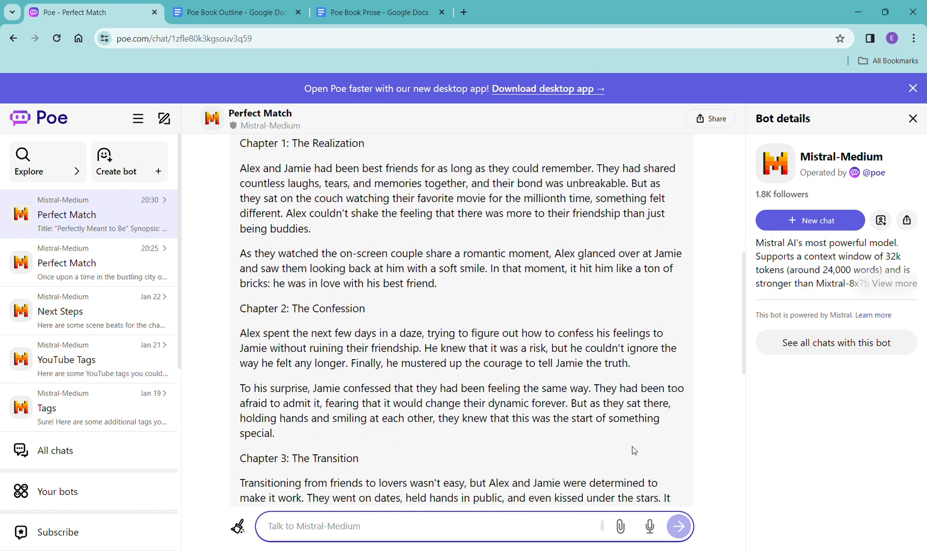
pyautogui.moveTo(666, 448)
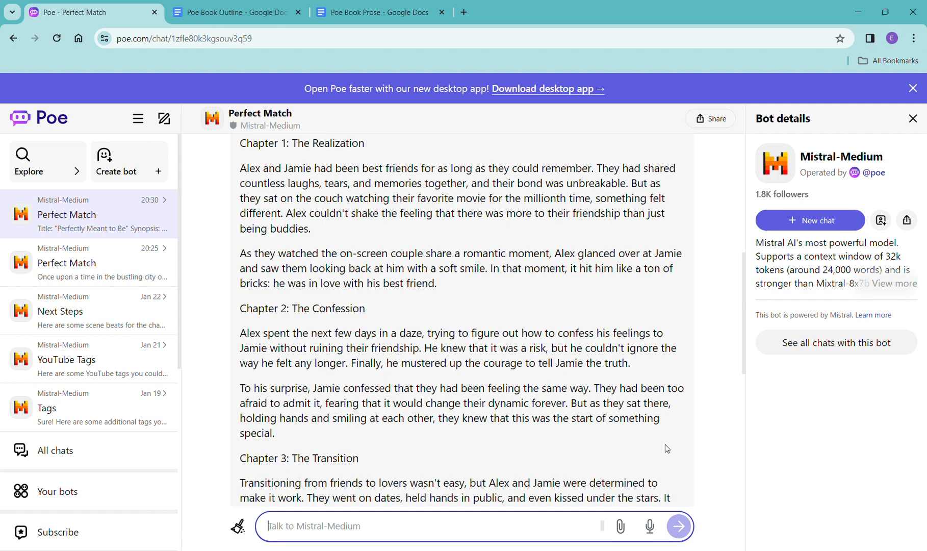
pyautogui.scroll(-3)
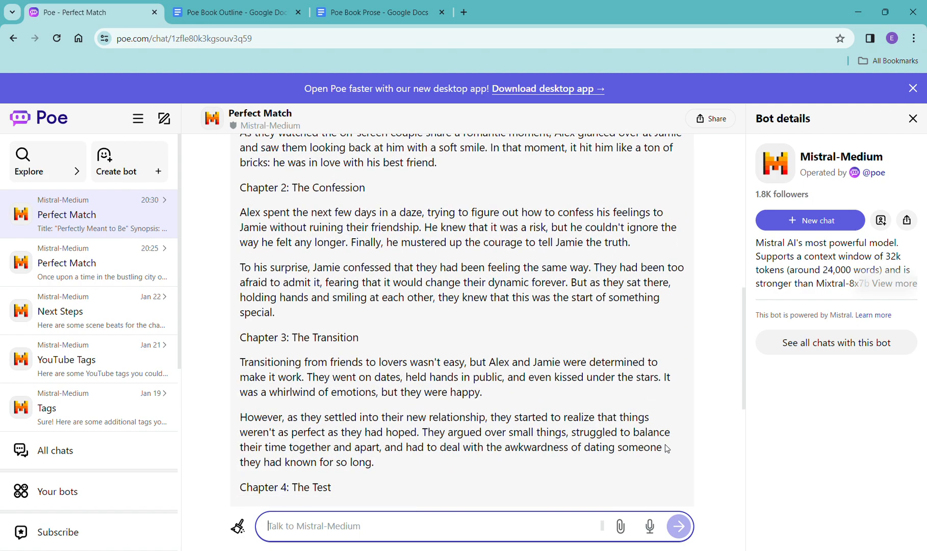
pyautogui.scroll(-3)
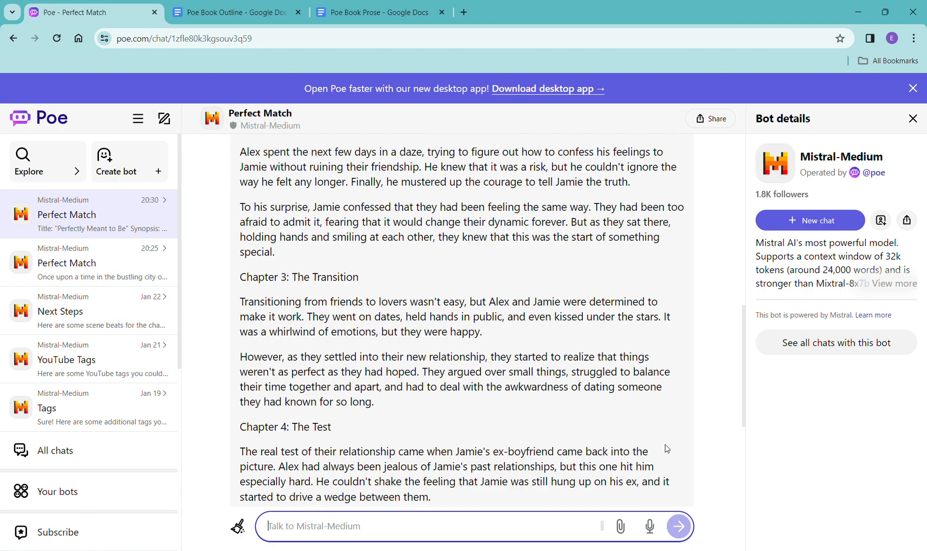
pyautogui.scroll(-3)
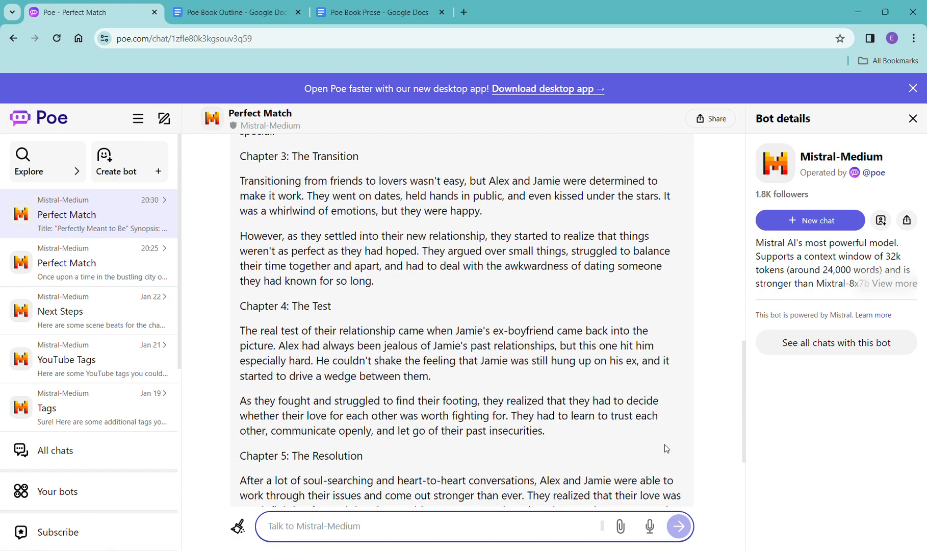
pyautogui.scroll(-3)
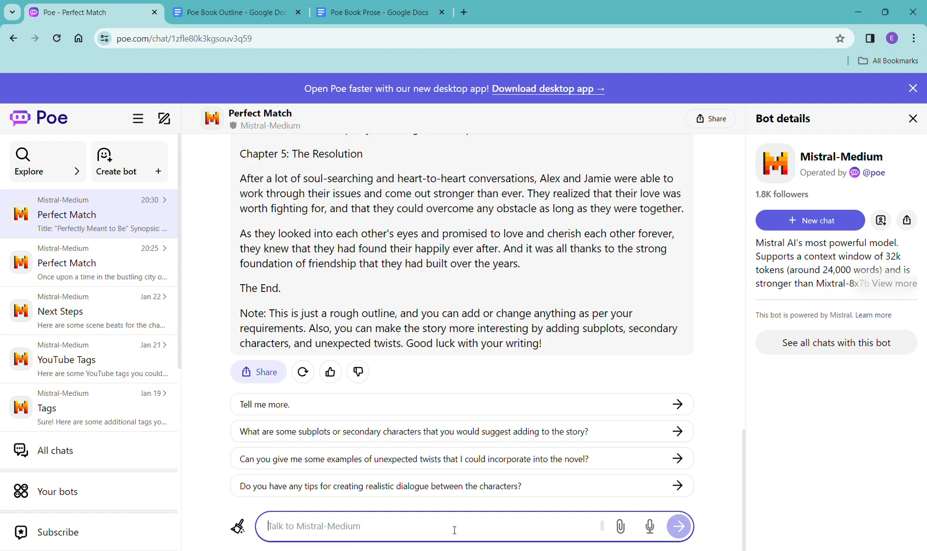
pyautogui.moveTo(341, 361)
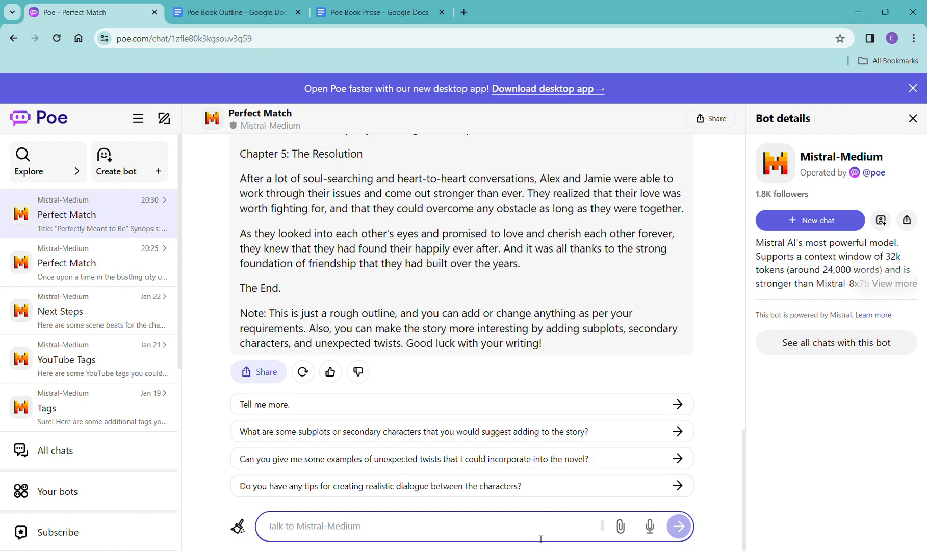
# Ask Mistral-Medium for a detailed outline with more subplots and secondary characters added in.
pyautogui.write("It's adorable. Can I get a de")
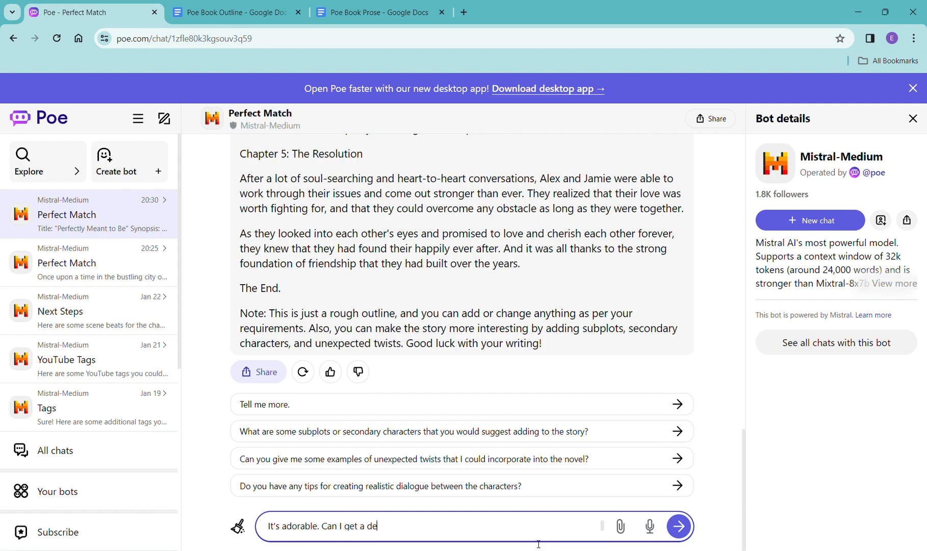
pyautogui.write('tailed outline')
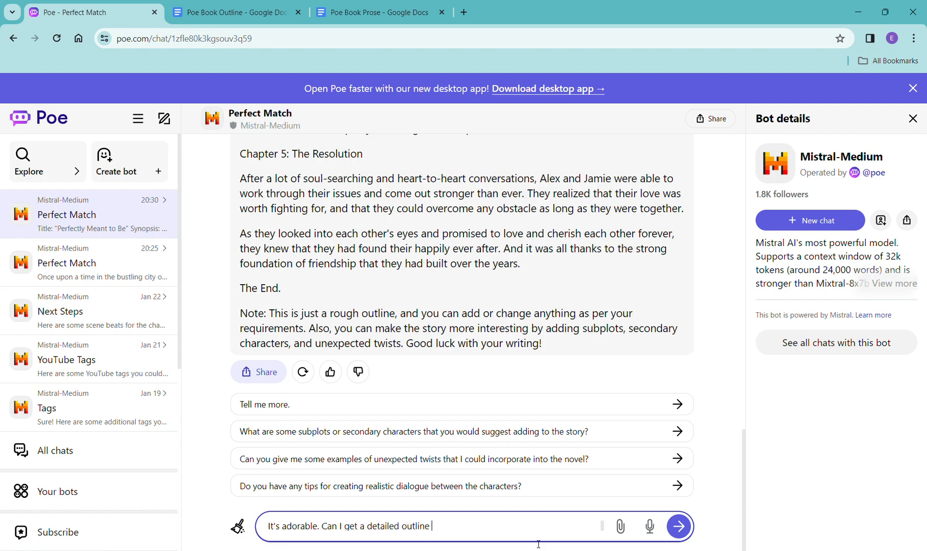
pyautogui.write('with more sub')
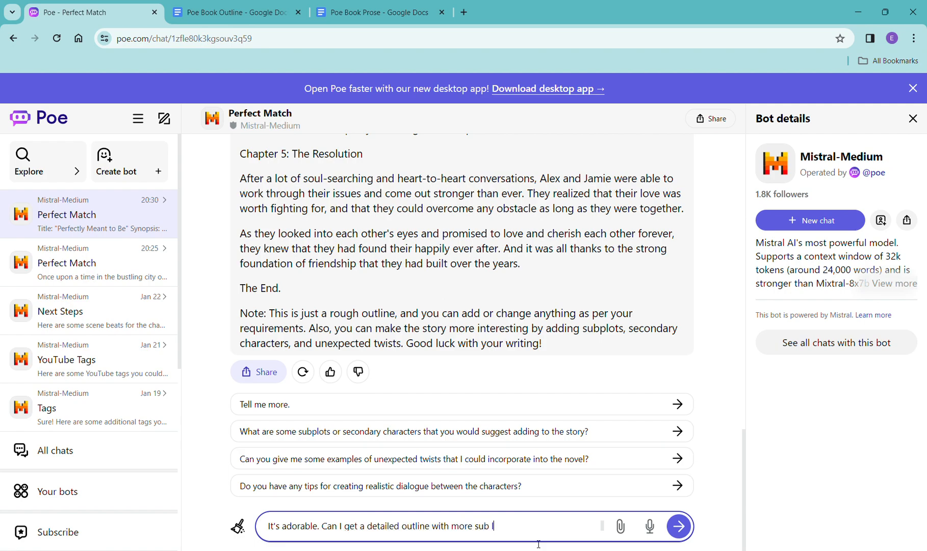
pyautogui.write('plots and some')
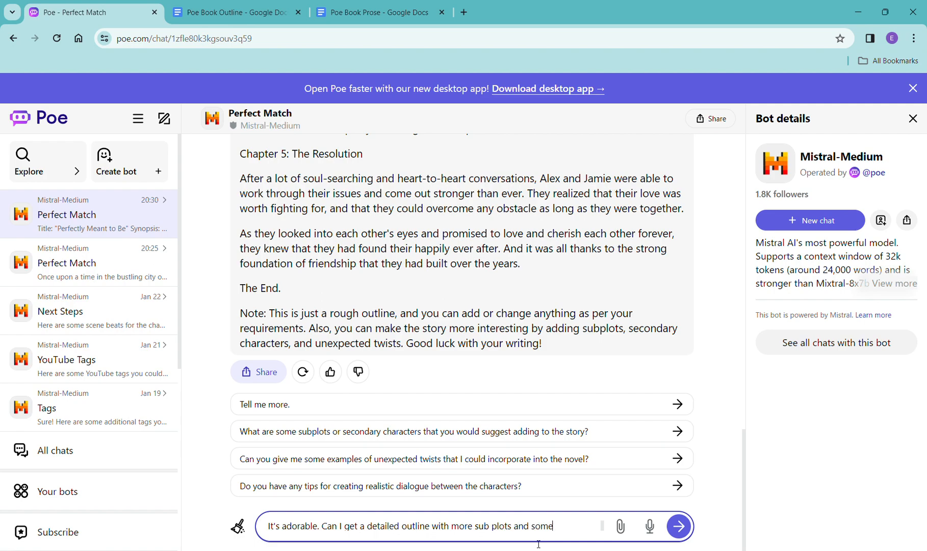
pyautogui.write('secondary')
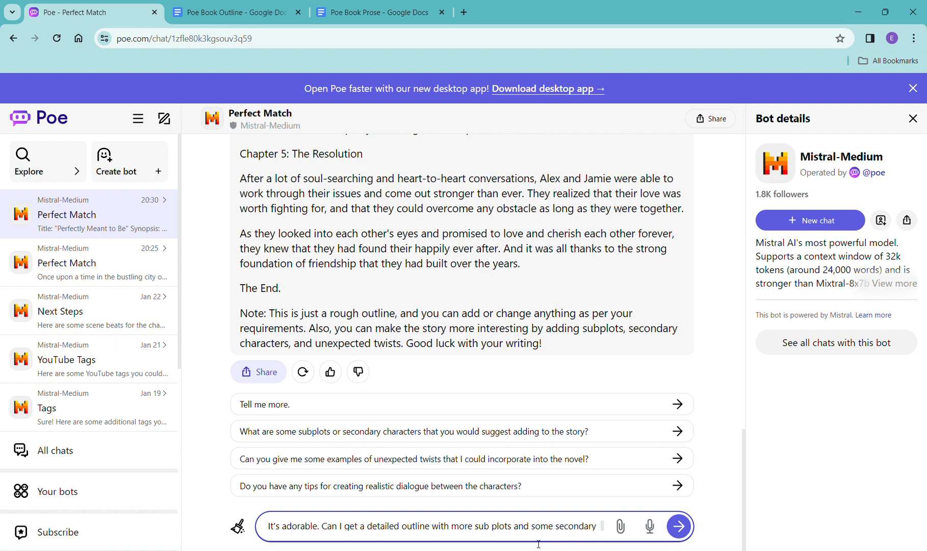
pyautogui.write('characters')
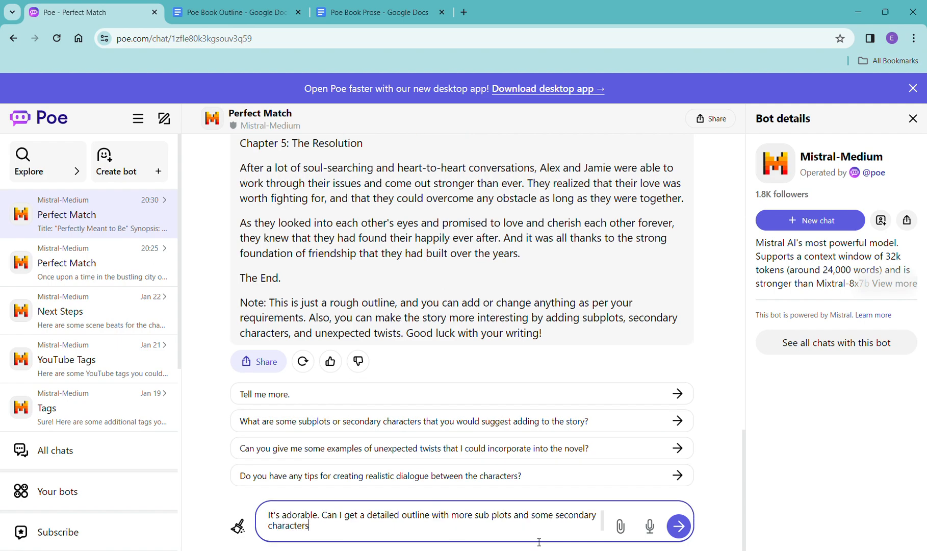
pyautogui.write('added in?')
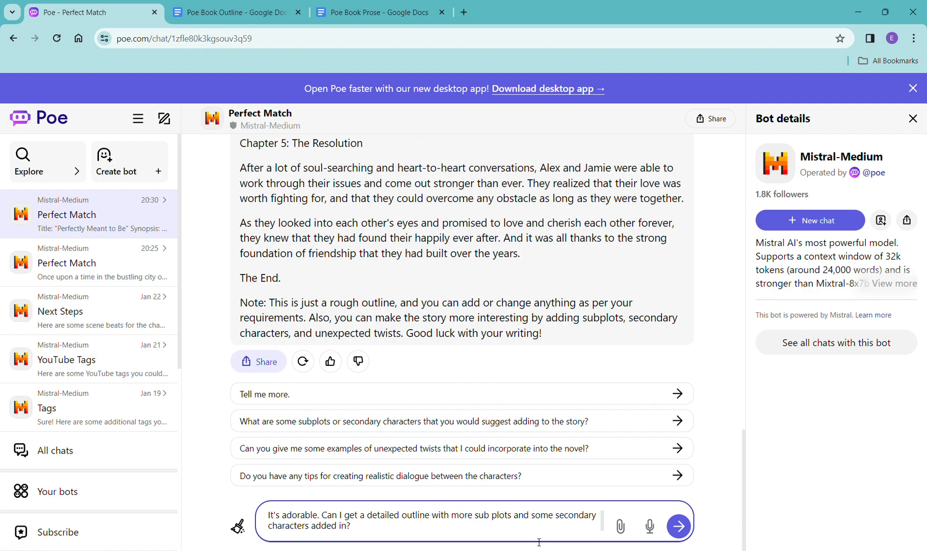
pyautogui.click(678, 526)
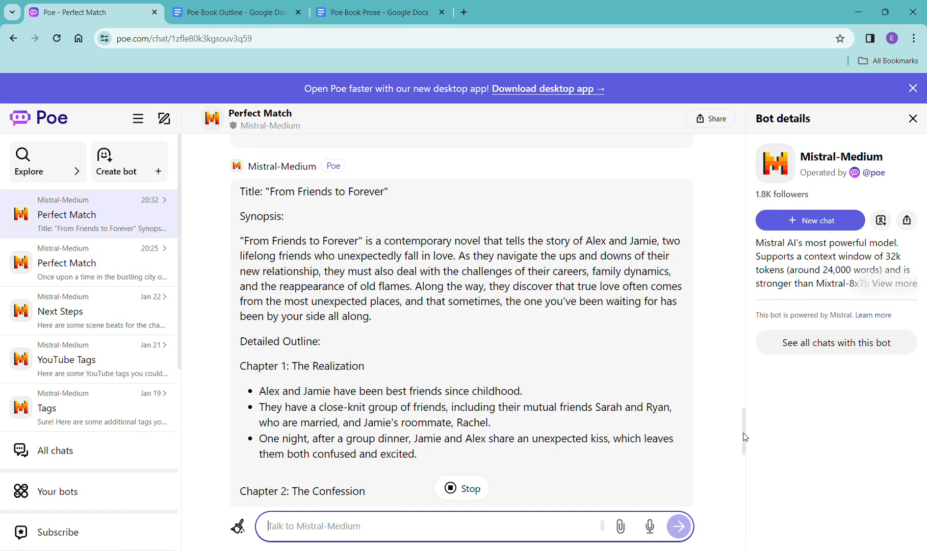
# Read through the "From Friends to Forever" detailed five-chapter outline reply.
pyautogui.scroll(-3)
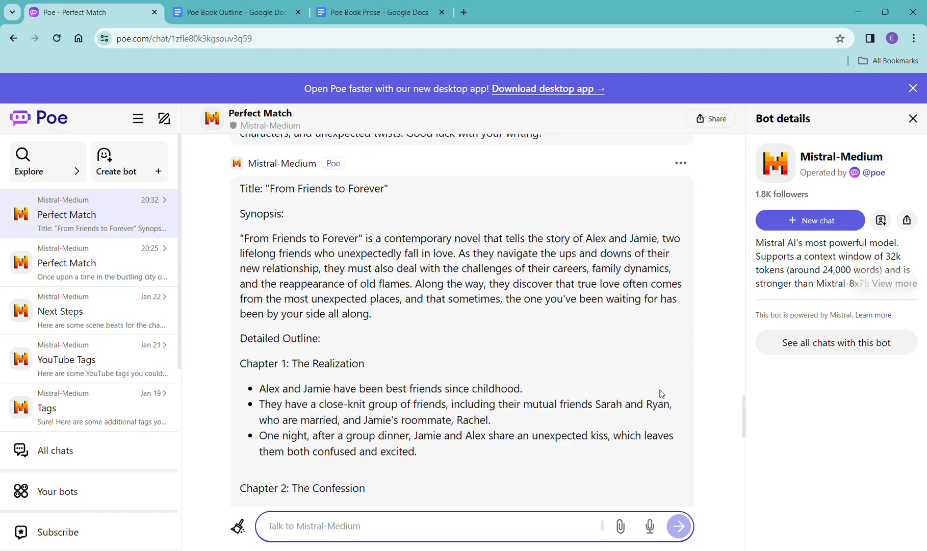
pyautogui.scroll(-3)
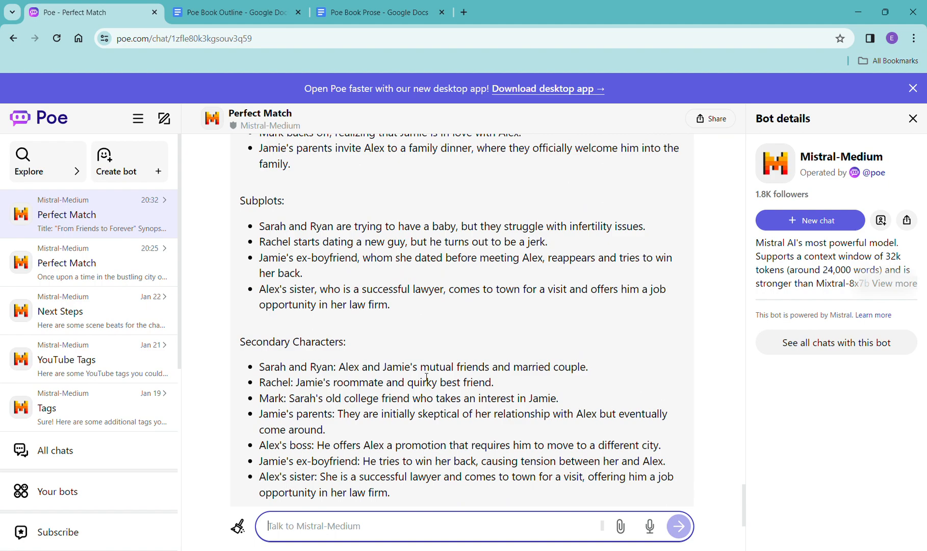
pyautogui.moveTo(537, 396)
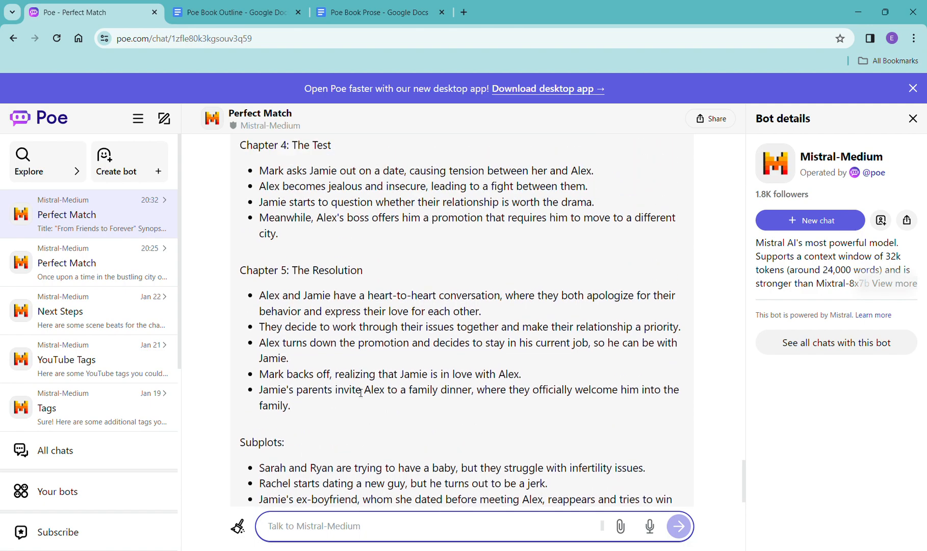
pyautogui.moveTo(353, 440)
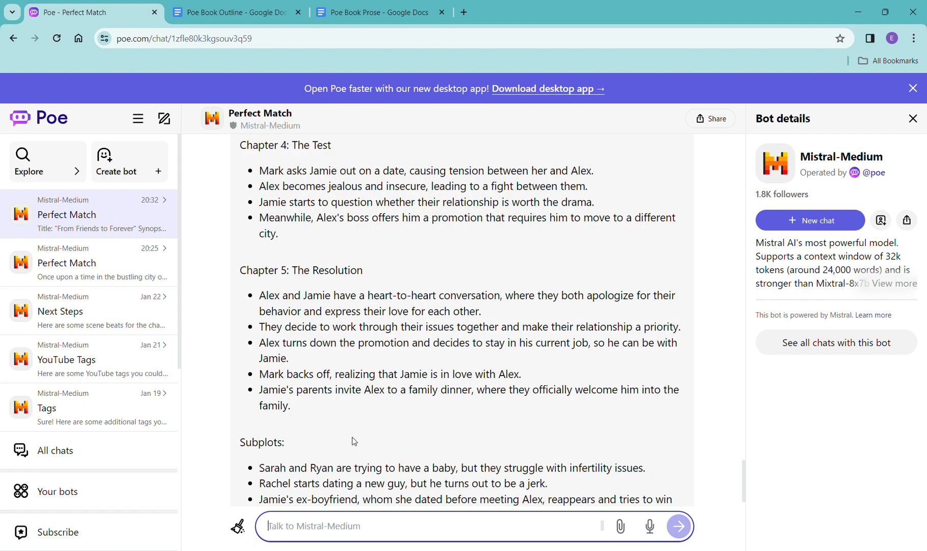
pyautogui.moveTo(381, 441)
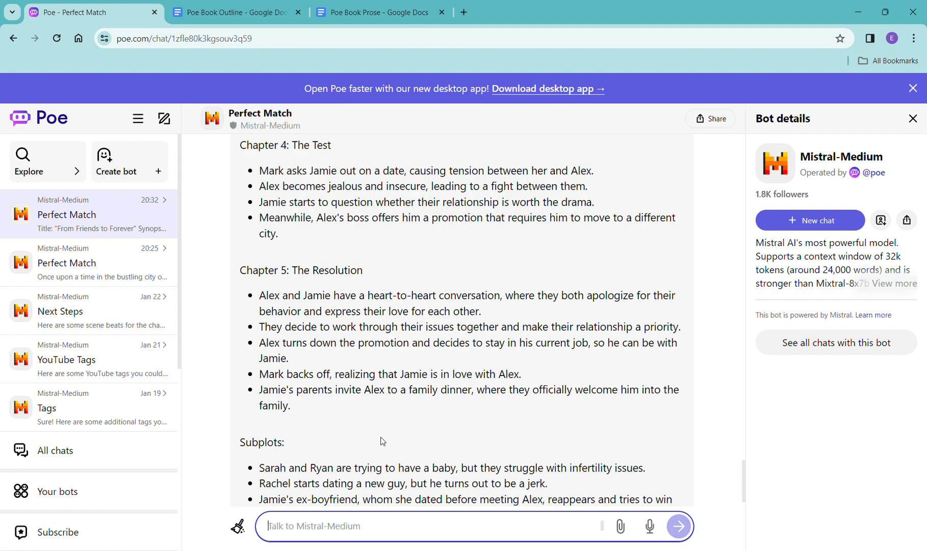
pyautogui.scroll(3)
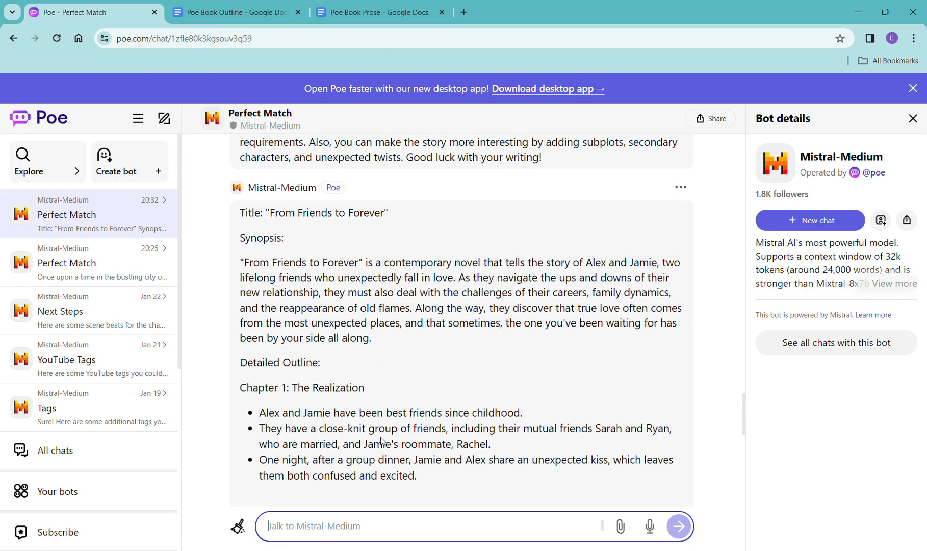
pyautogui.scroll(-3)
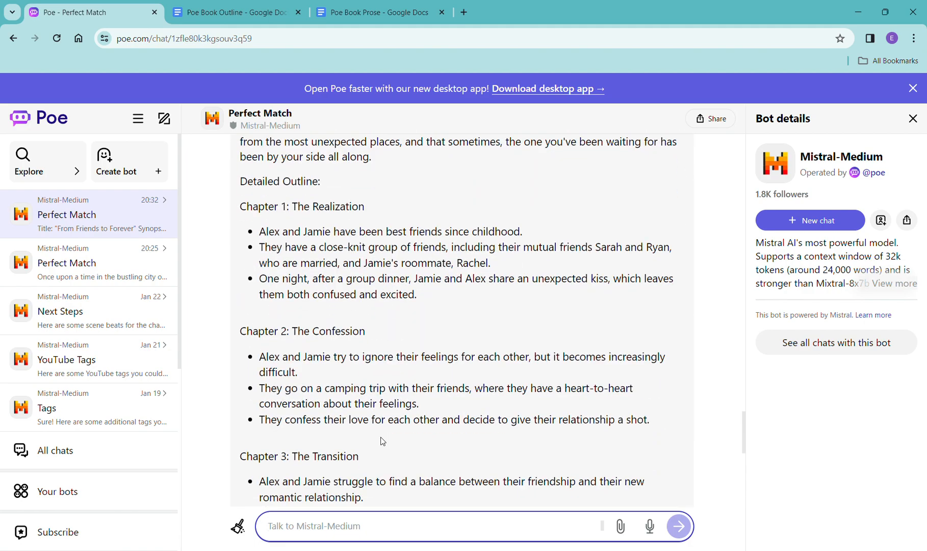
pyautogui.scroll(-3)
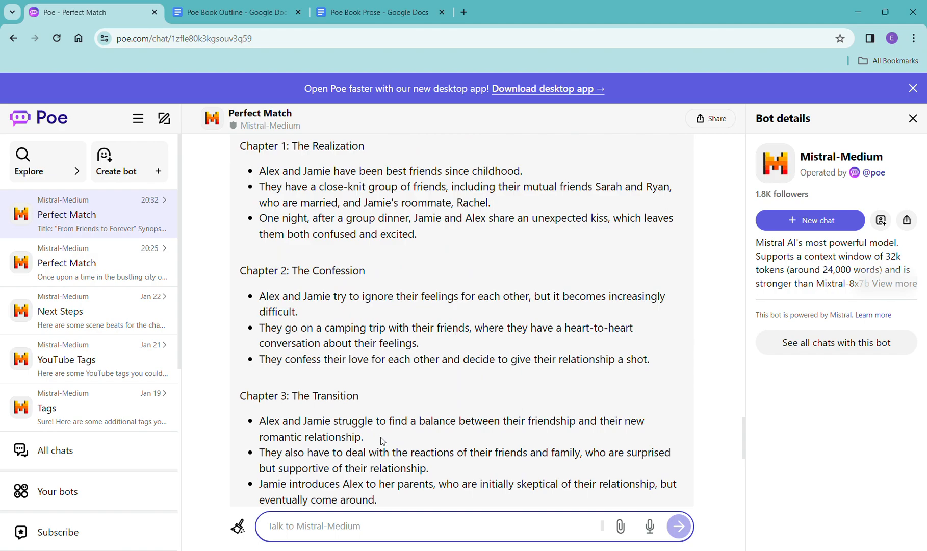
pyautogui.scroll(-3)
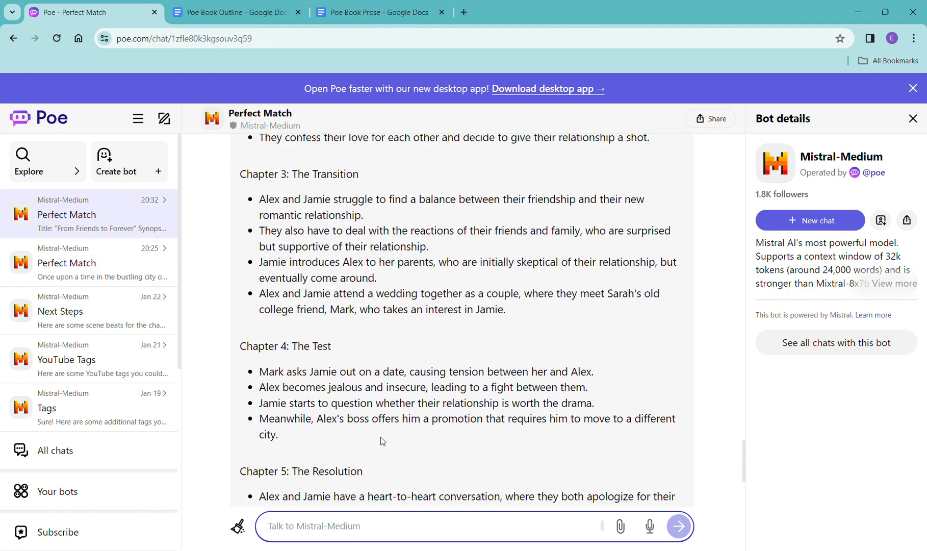
pyautogui.scroll(-3)
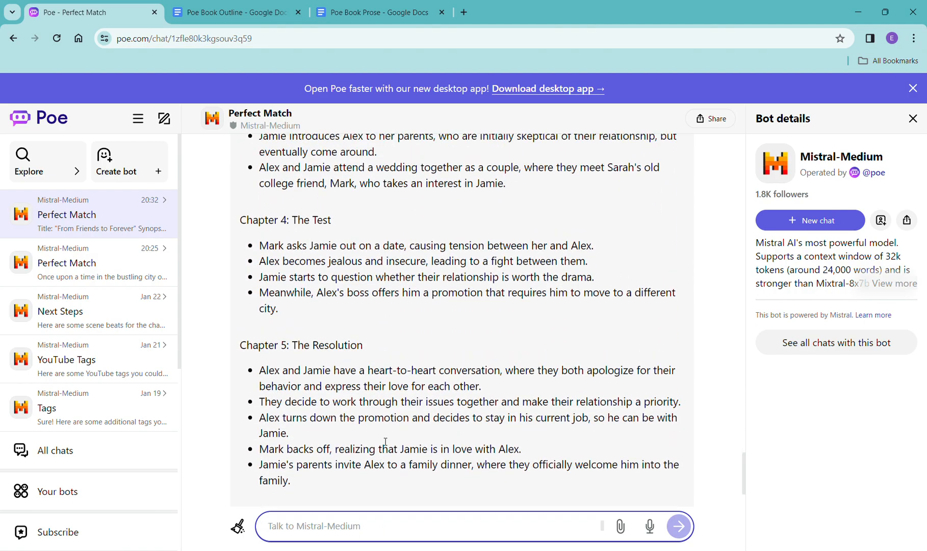
pyautogui.scroll(-3)
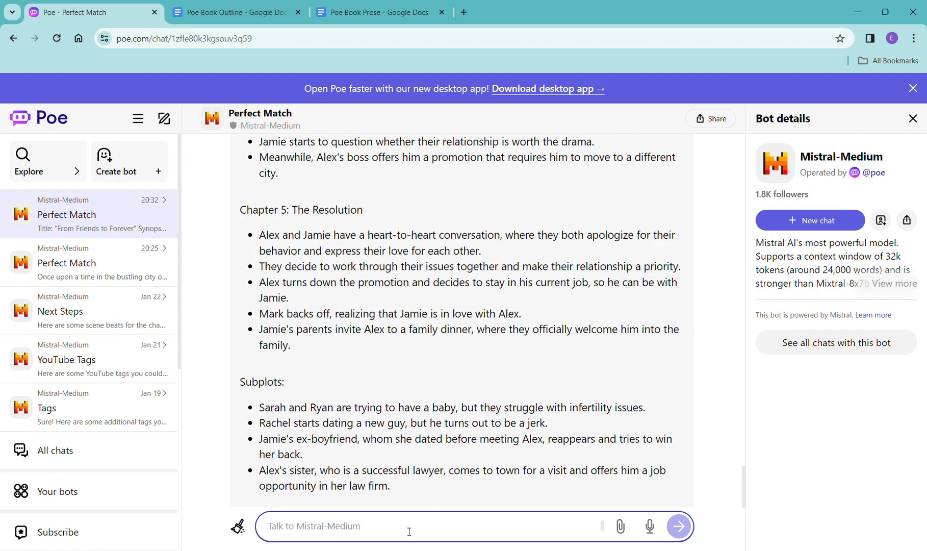
pyautogui.scroll(-3)
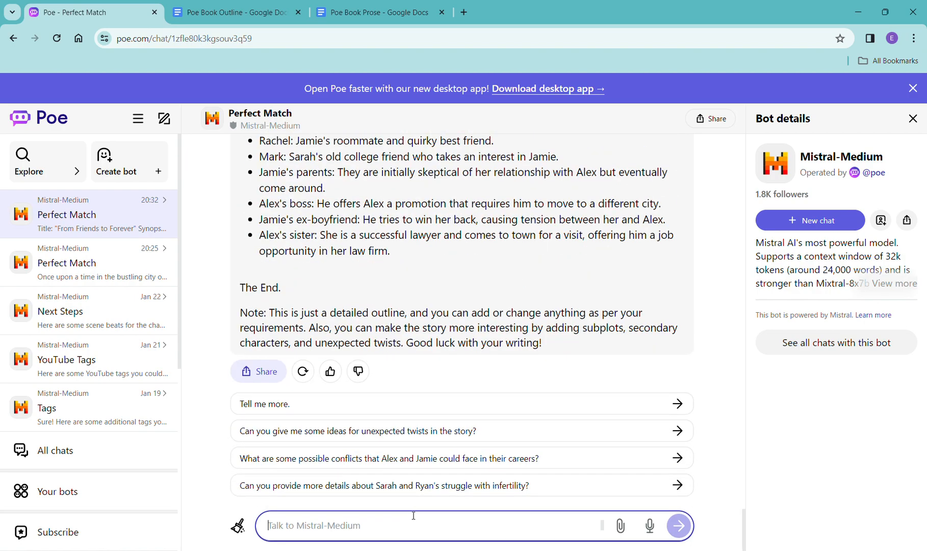
pyautogui.scroll(-3)
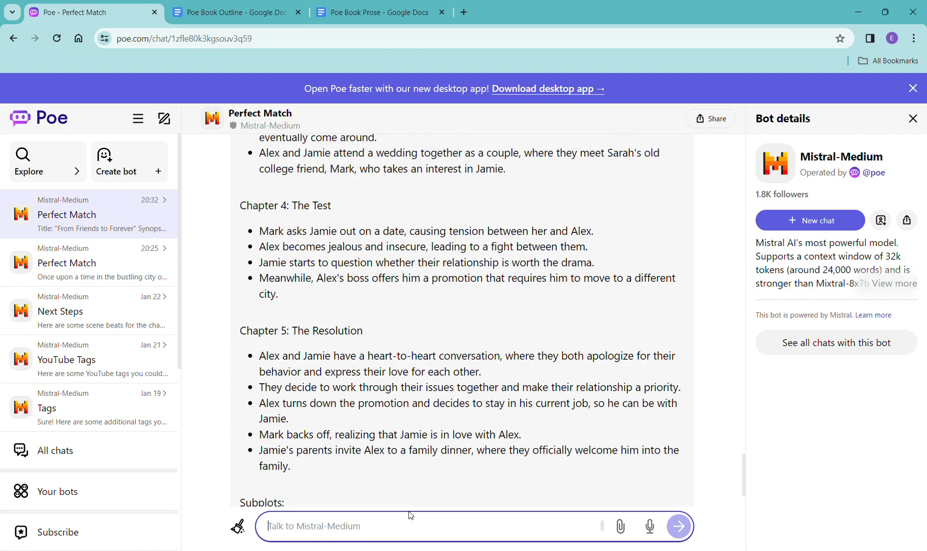
pyautogui.scroll(-3)
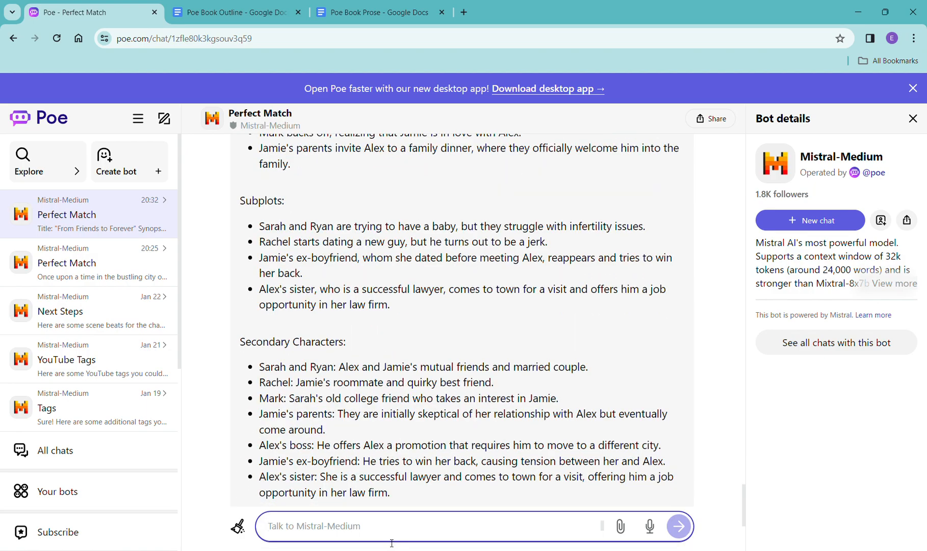
# Write 'could you make the outline 15 chapters instead of 5?' in the message box.
pyautogui.write('could you make the outline')
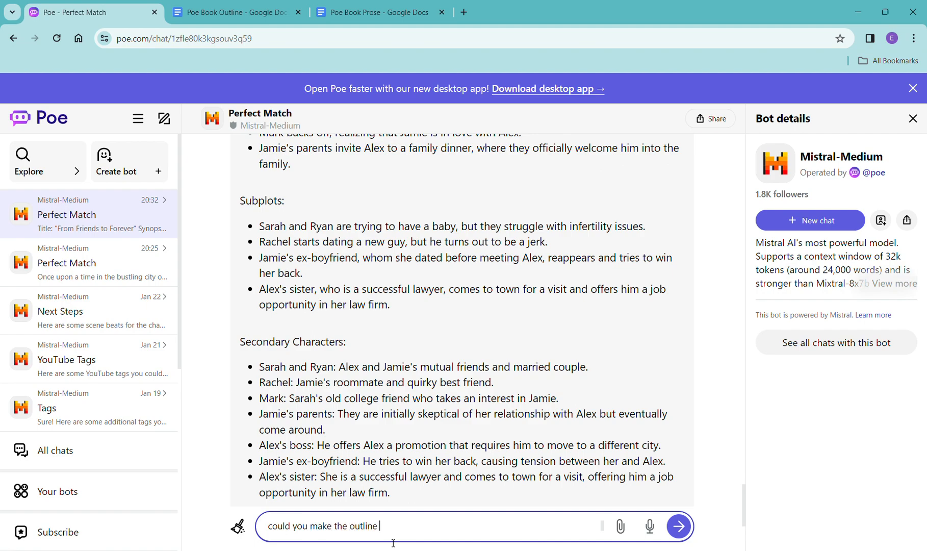
pyautogui.write('15 chapters instead of 5?')
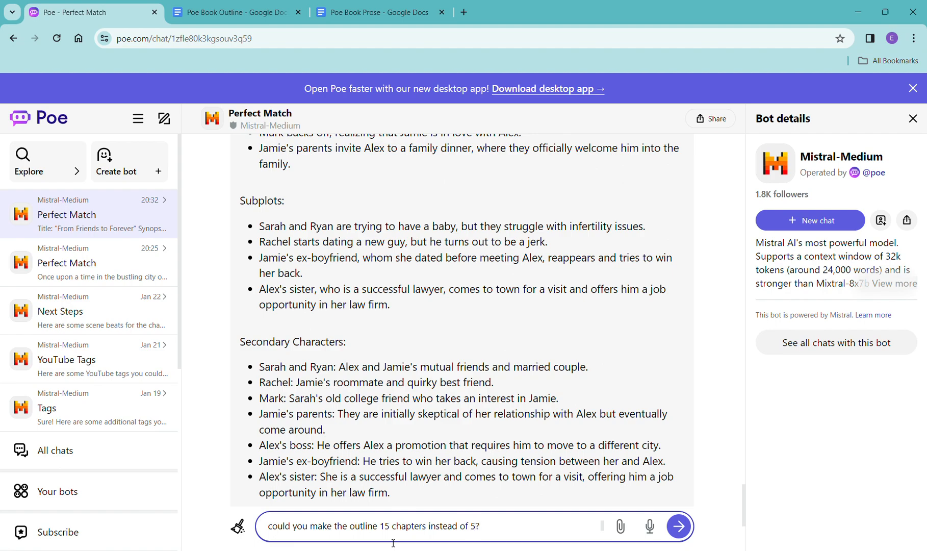
# Send the 15-chapter request and read the revised outline reply through to "The End.".
pyautogui.click(678, 526)
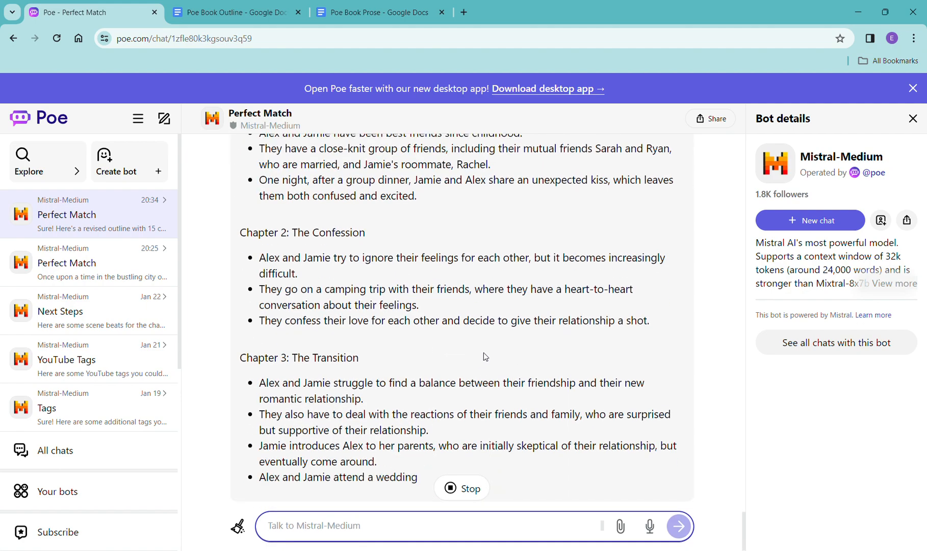
pyautogui.scroll(-3)
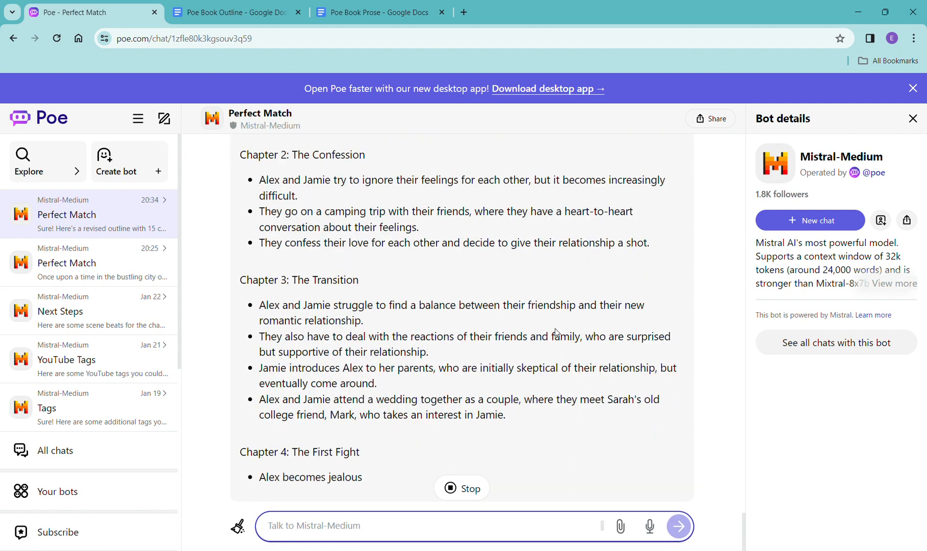
pyautogui.scroll(-3)
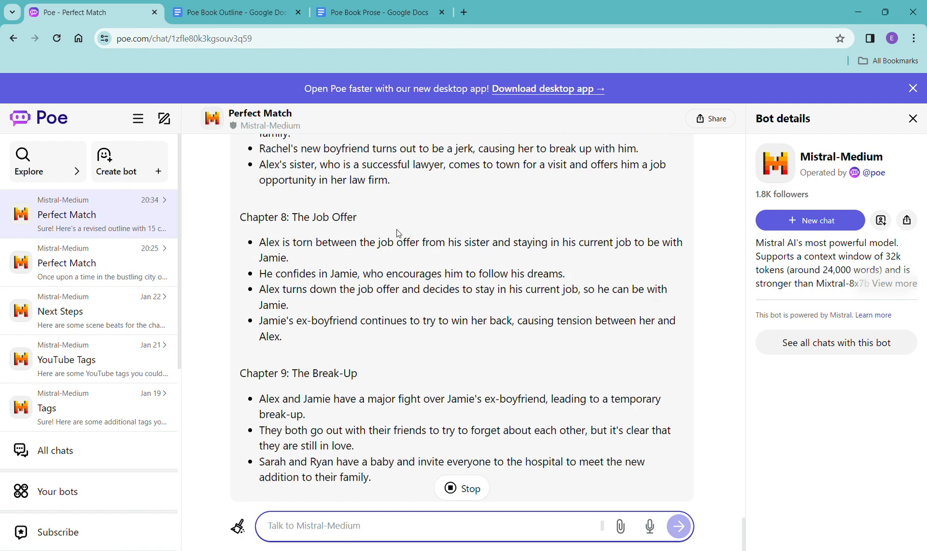
pyautogui.scroll(-3)
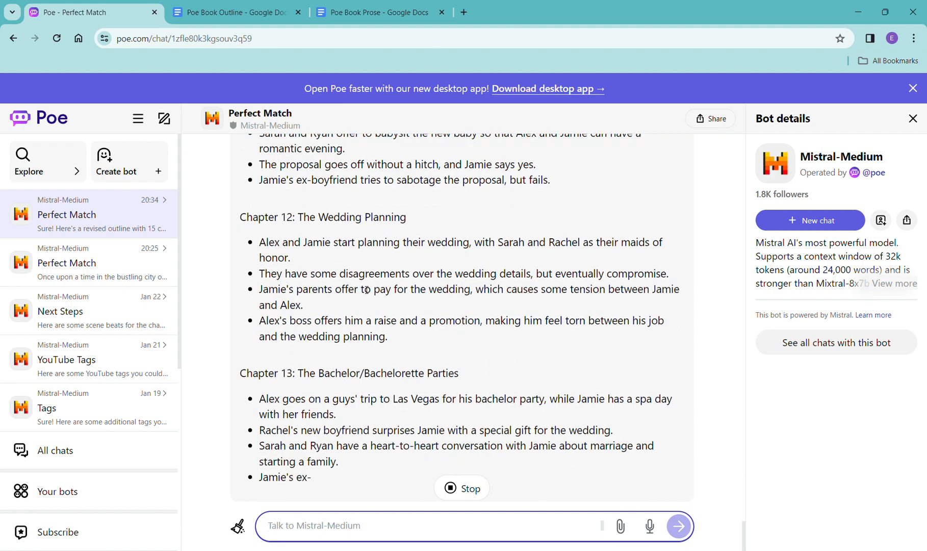
pyautogui.scroll(-3)
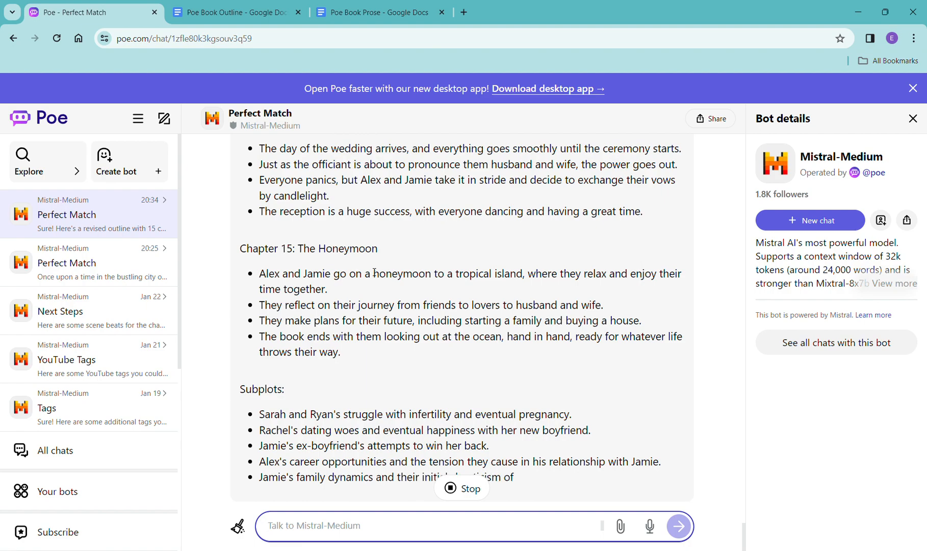
pyautogui.scroll(-3)
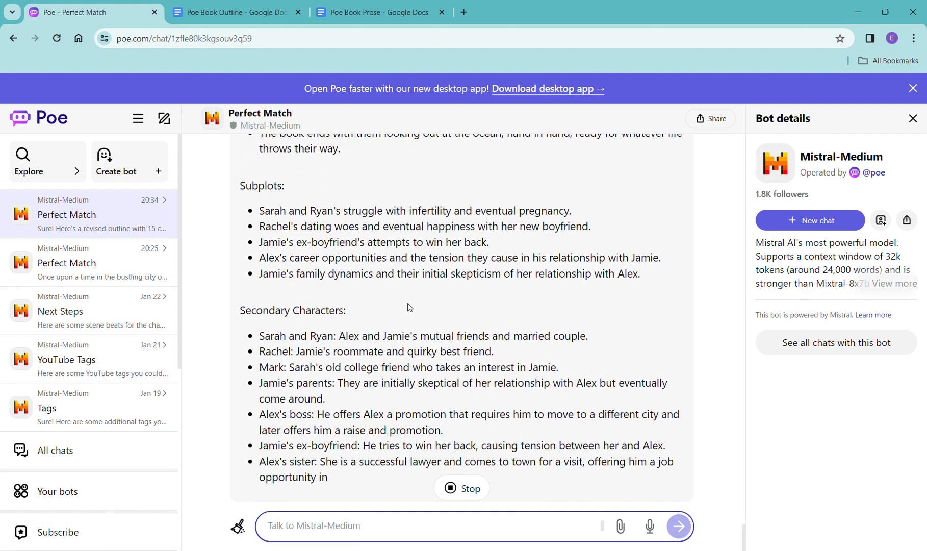
pyautogui.scroll(-3)
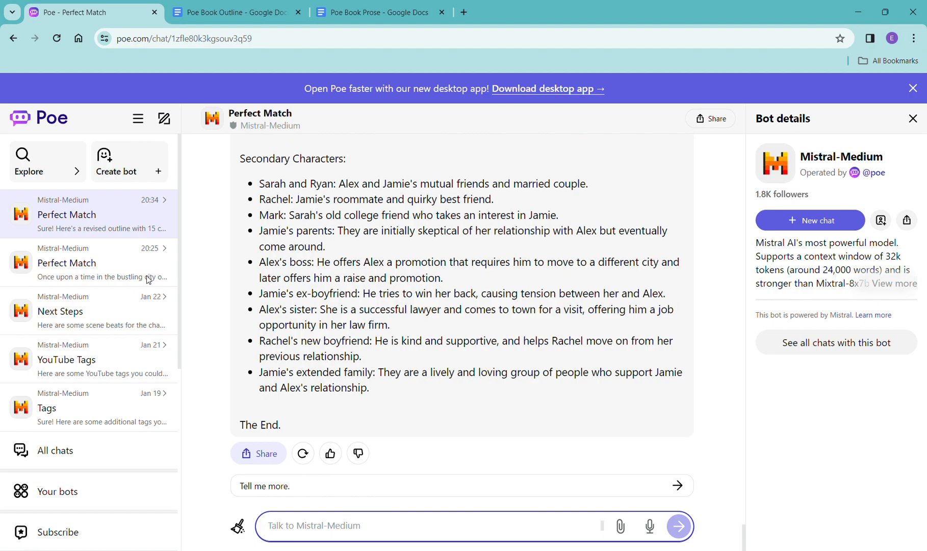
pyautogui.moveTo(379, 400)
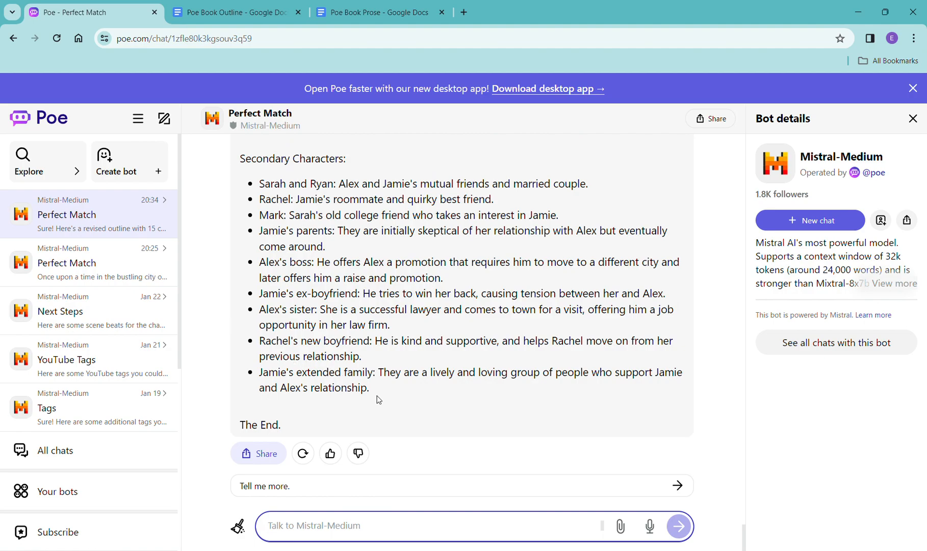
# Select the final secondary character descriptions and copy a share link to the outline exchange.
pyautogui.moveTo(259, 262); pyautogui.dragTo(368, 388)
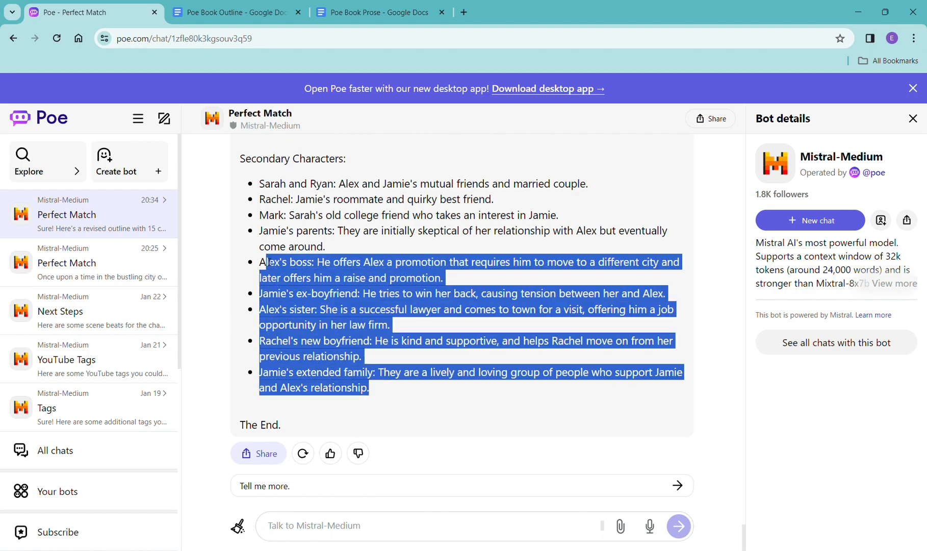
pyautogui.scroll(-3)
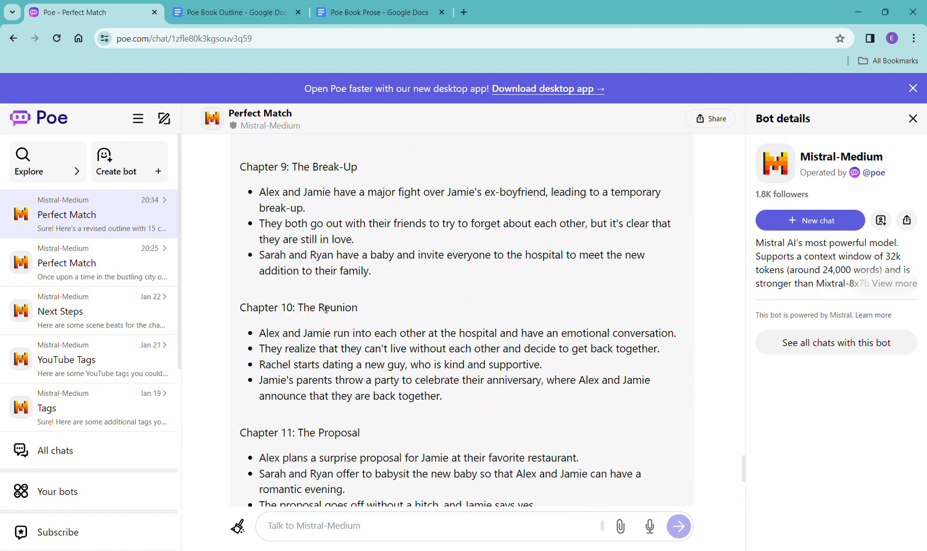
pyautogui.scroll(-3)
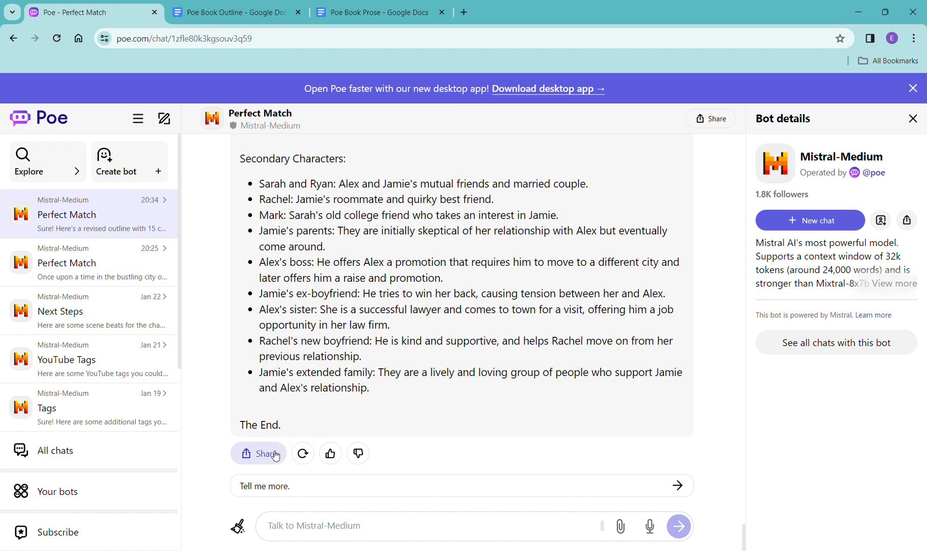
pyautogui.click(258, 454)
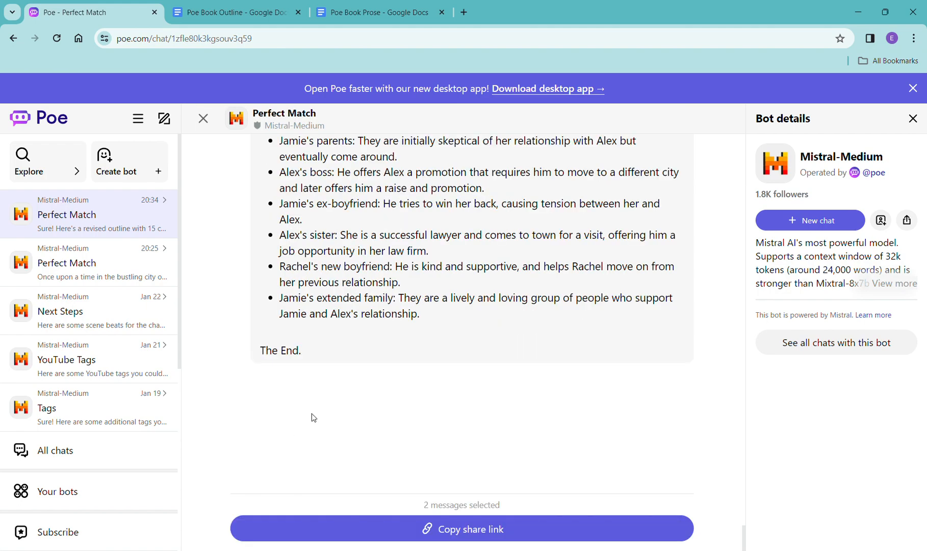
pyautogui.moveTo(467, 489)
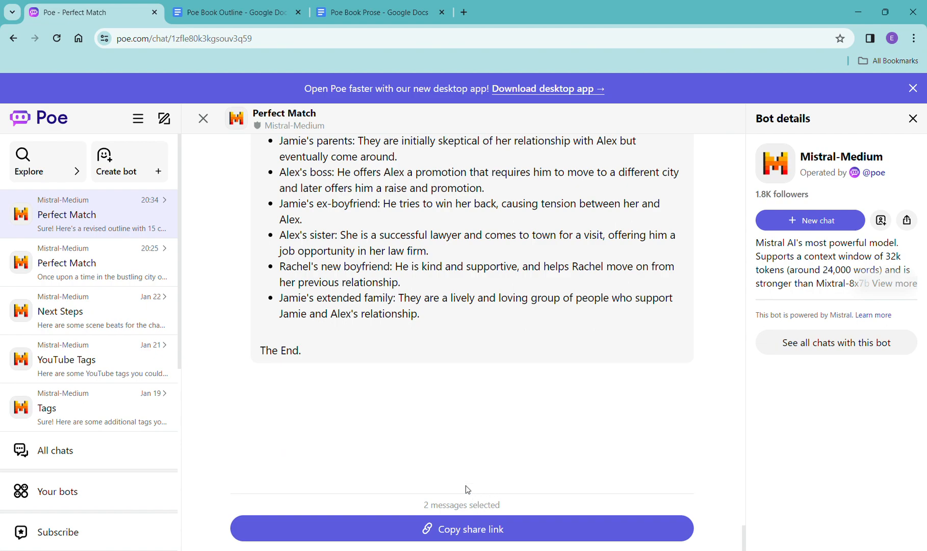
pyautogui.moveTo(590, 535)
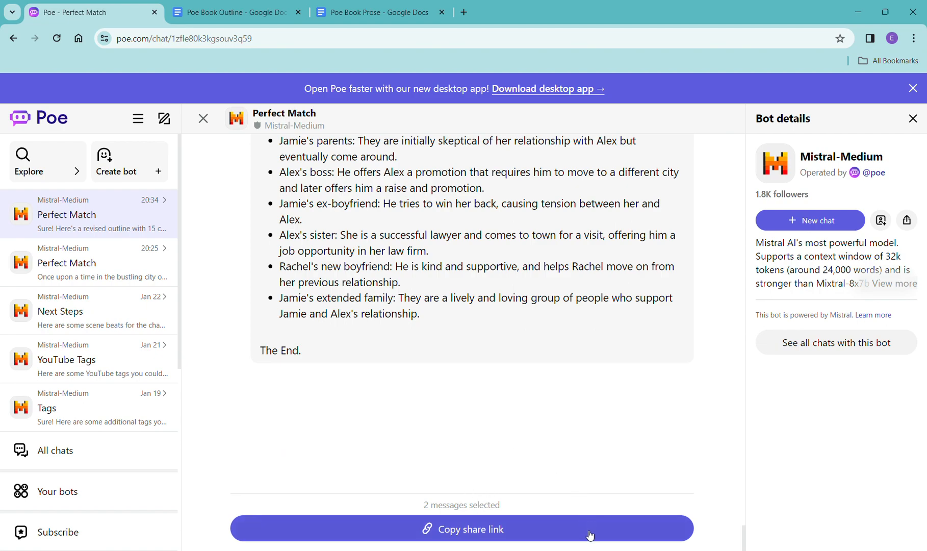
pyautogui.click(471, 529)
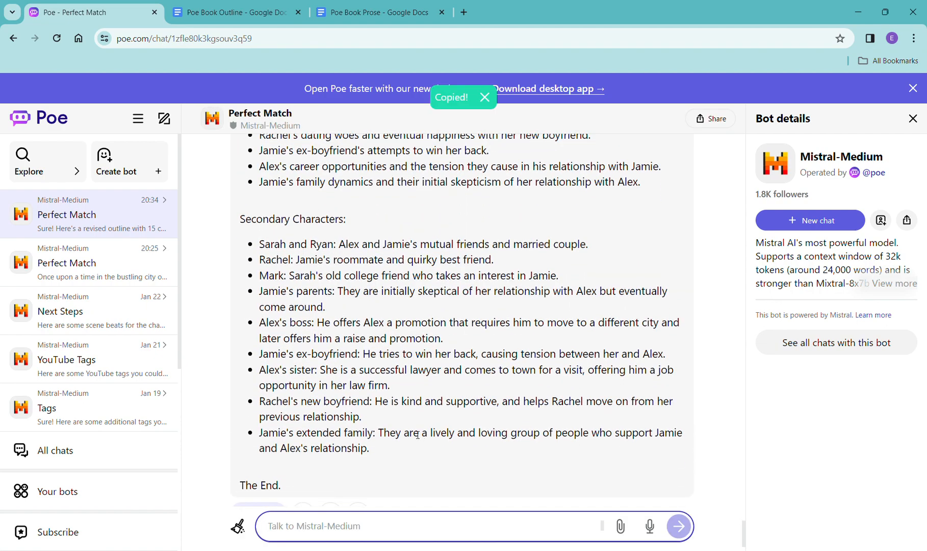
# Copy the entire 15-chapter outline reply via its message options.
pyautogui.scroll(-3)
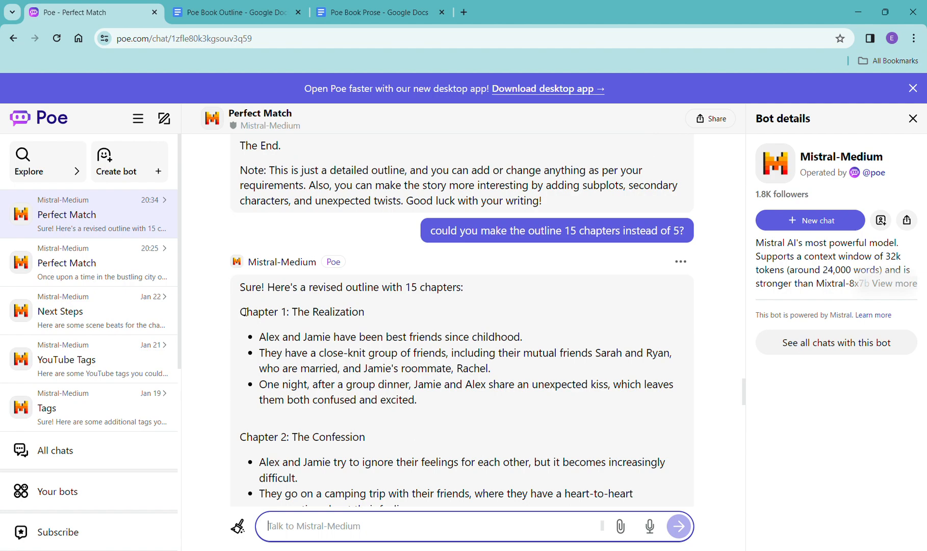
pyautogui.click(680, 262)
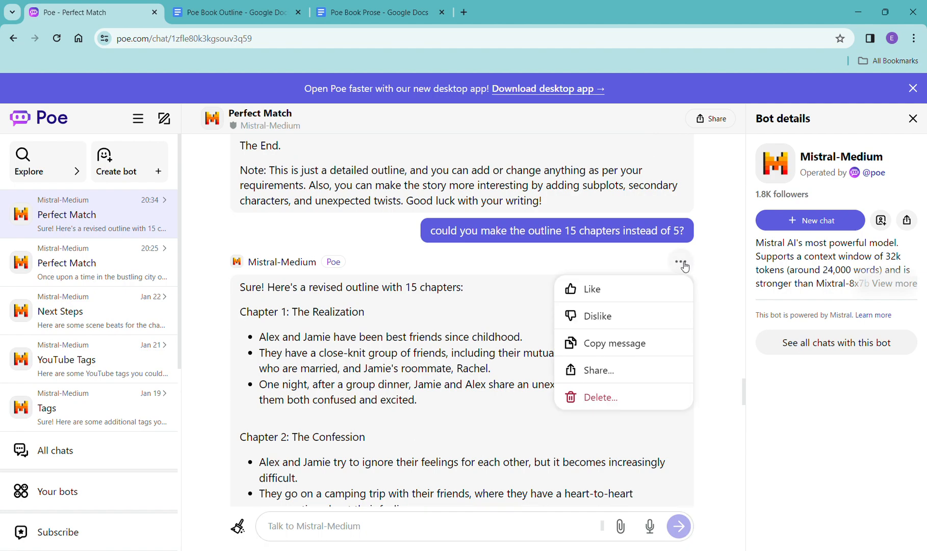
pyautogui.click(613, 343)
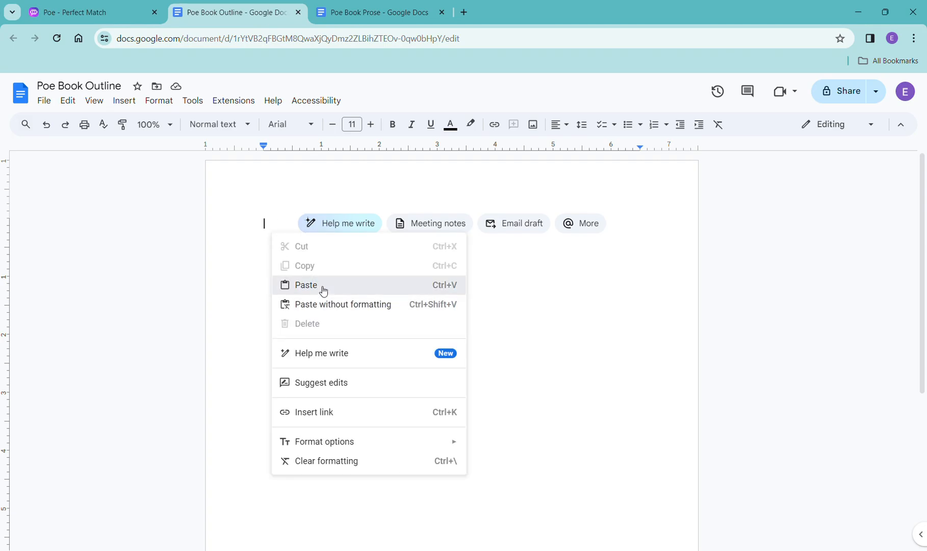
# Paste the 15-chapter outline into the empty Poe Book Outline doc and review it.
pyautogui.click(305, 285)
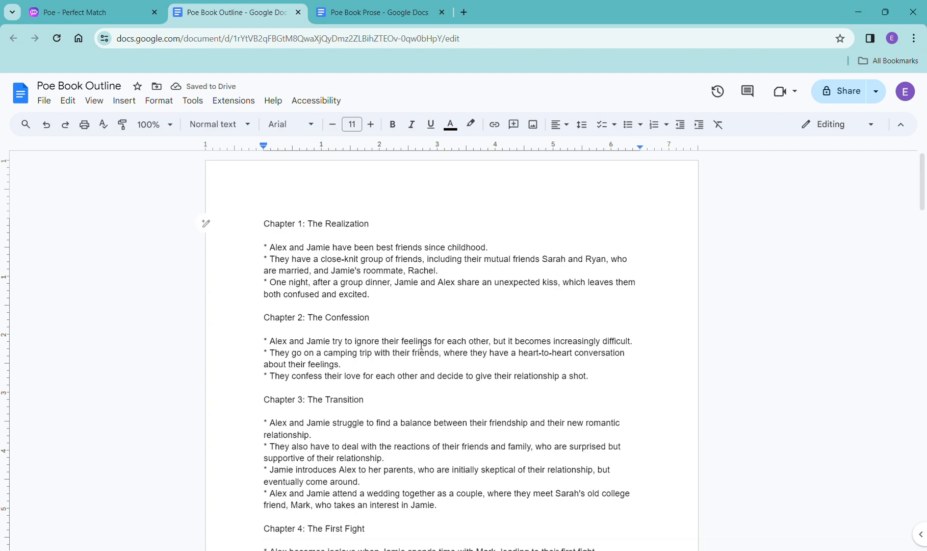
pyautogui.scroll(-3)
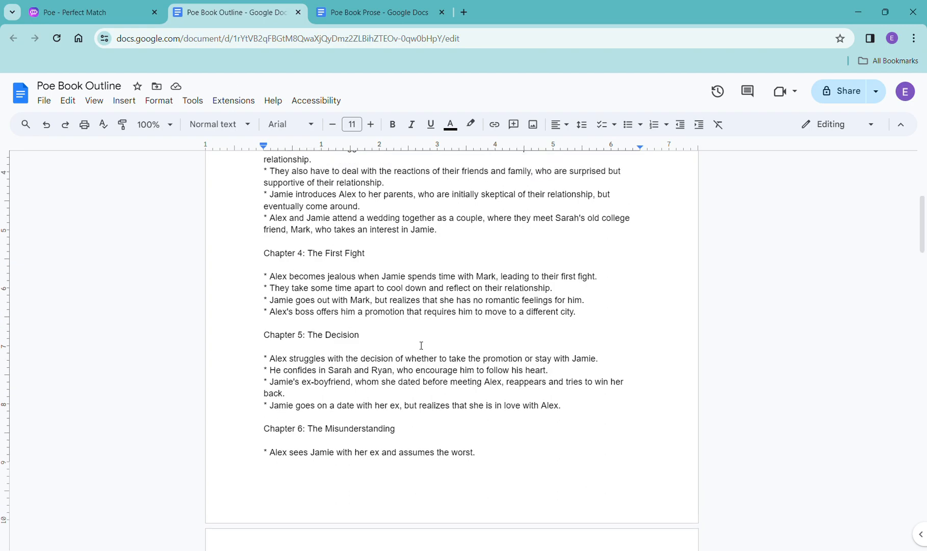
pyautogui.scroll(3)
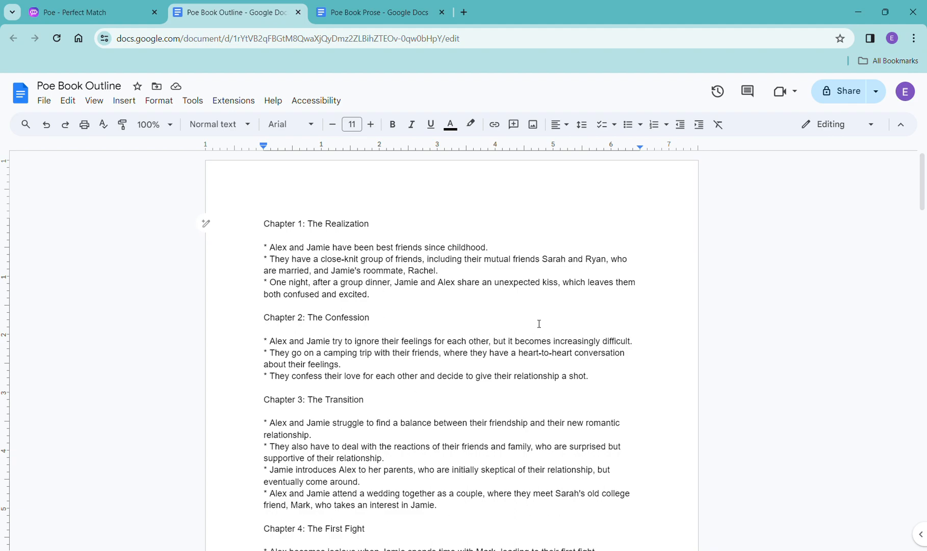
pyautogui.moveTo(362, 350)
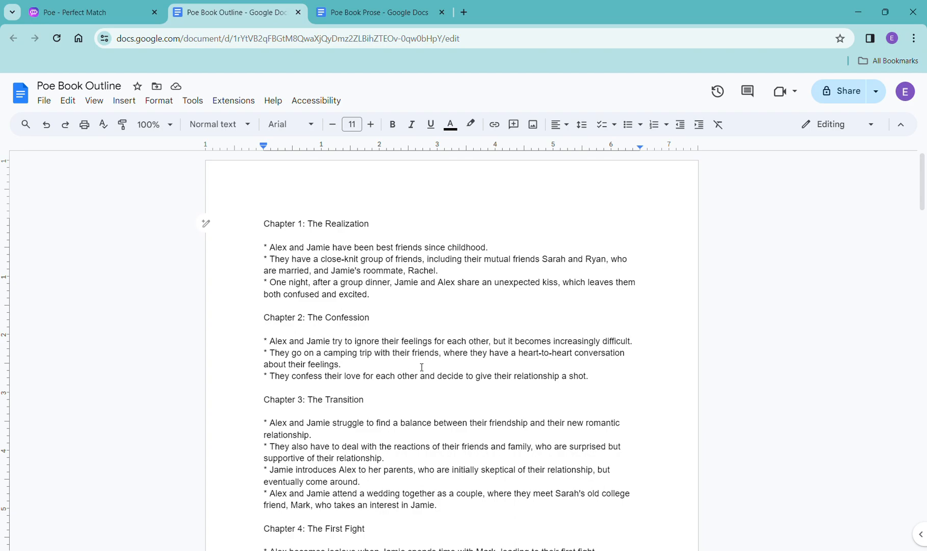
pyautogui.scroll(-3)
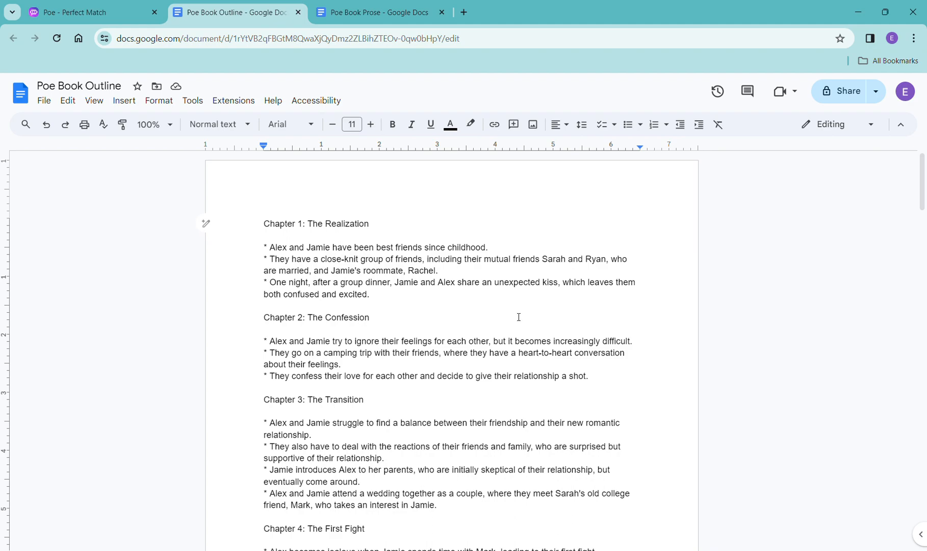
# Return to the Poe Perfect Match chat showing the revised 15-chapter outline.
pyautogui.click(89, 11)
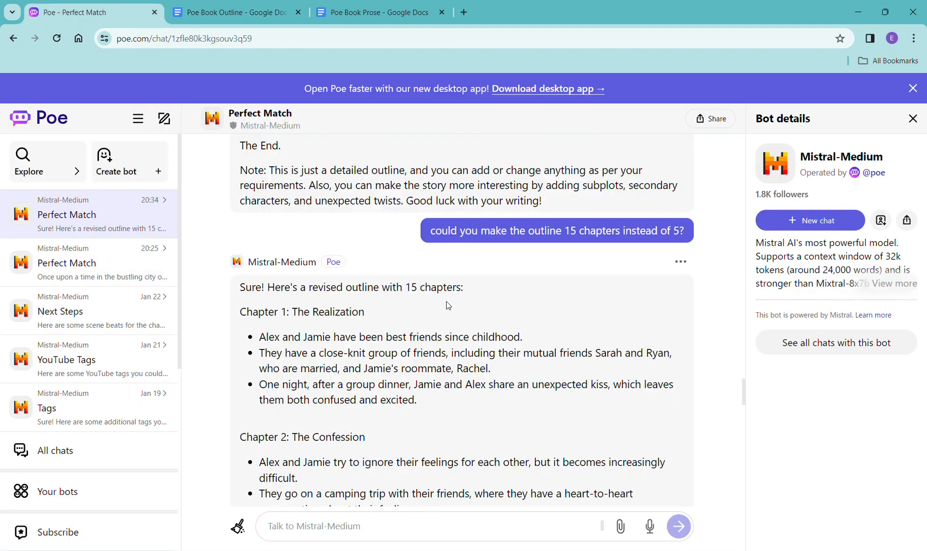
pyautogui.moveTo(746, 392)
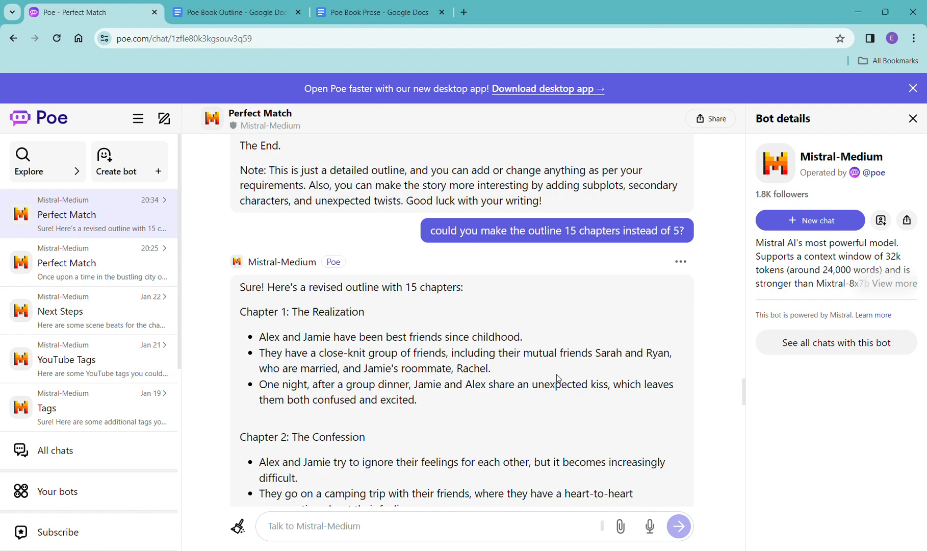
pyautogui.moveTo(588, 279)
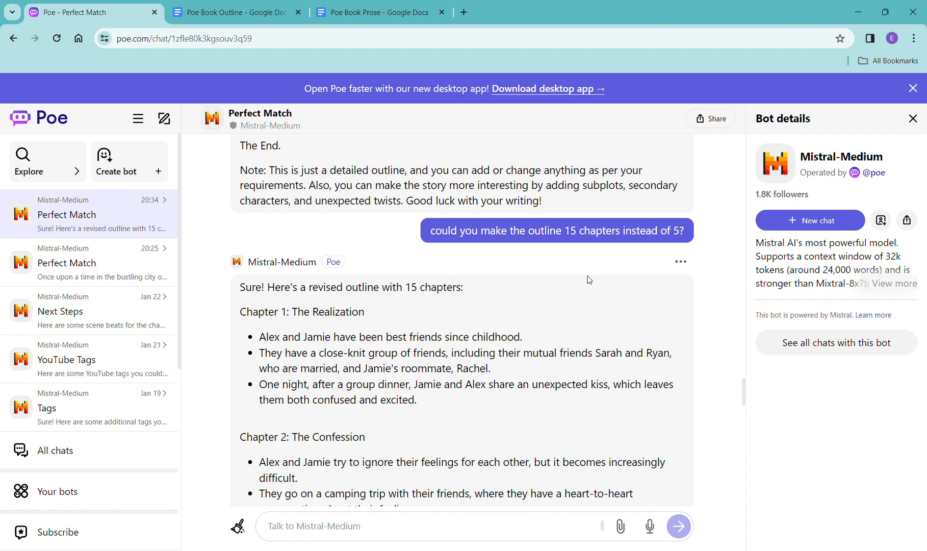